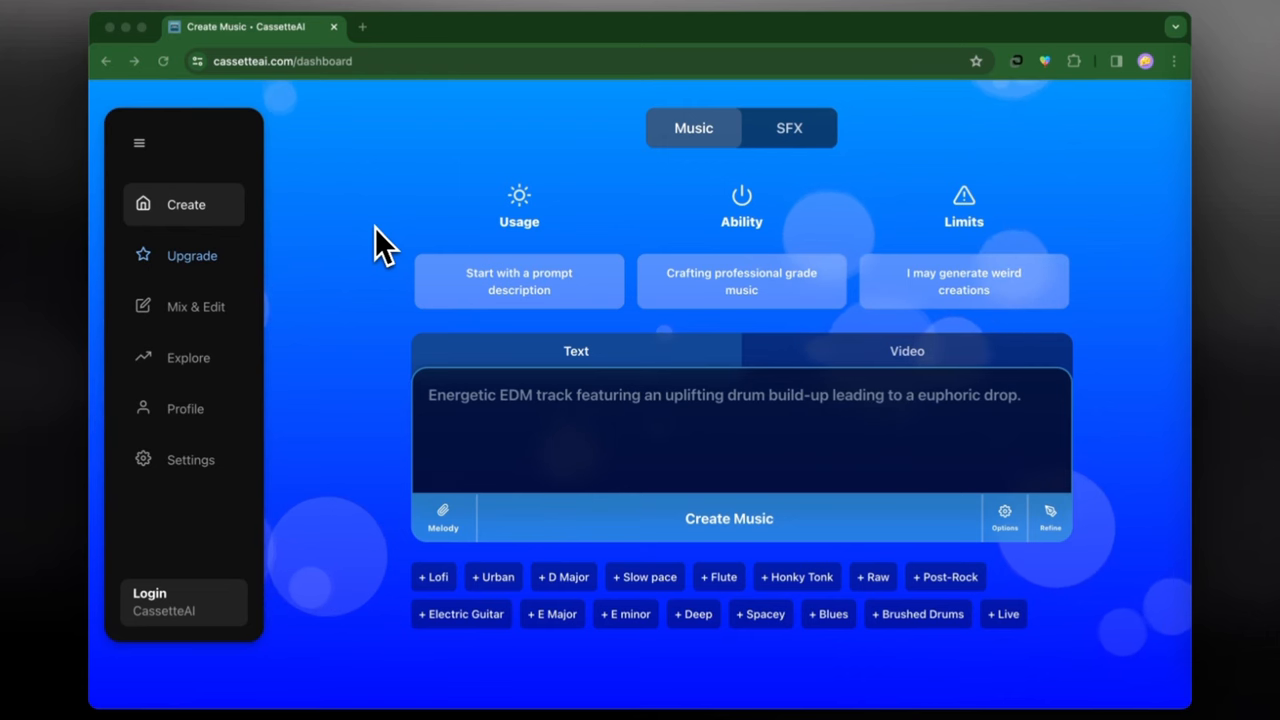
mouse_move(515, 265)
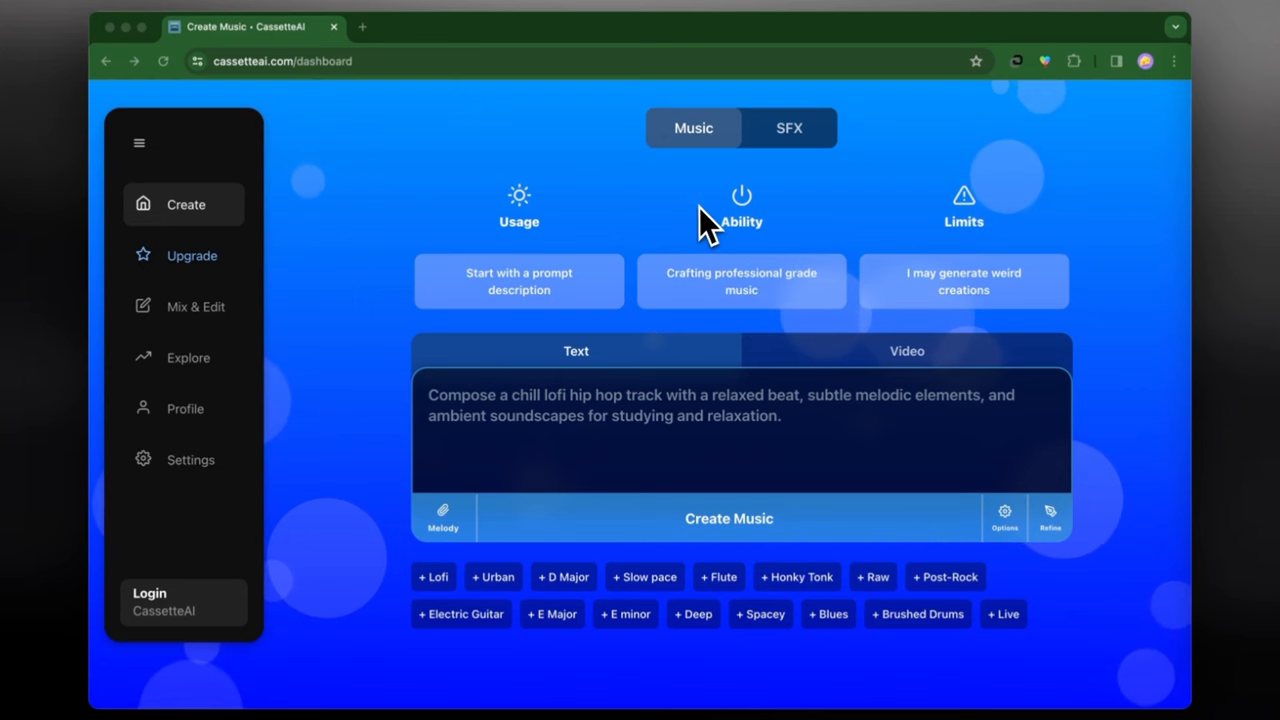
mouse_move(790, 285)
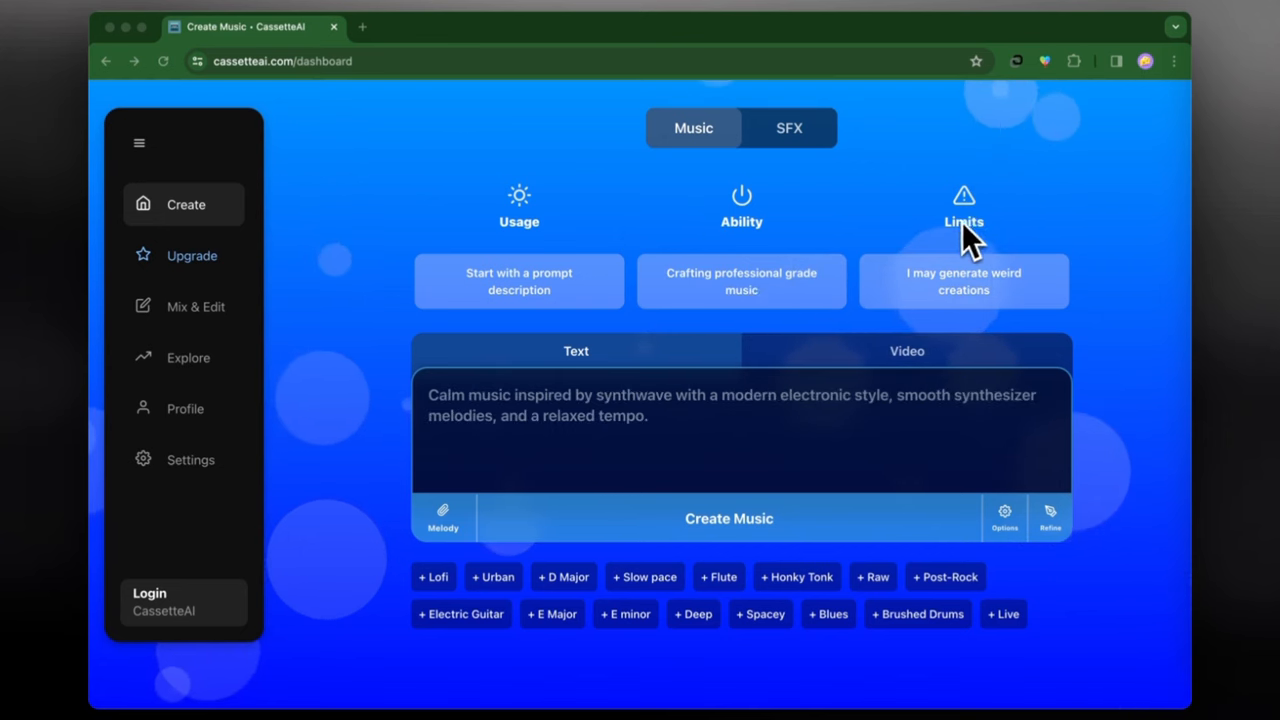
mouse_move(920, 235)
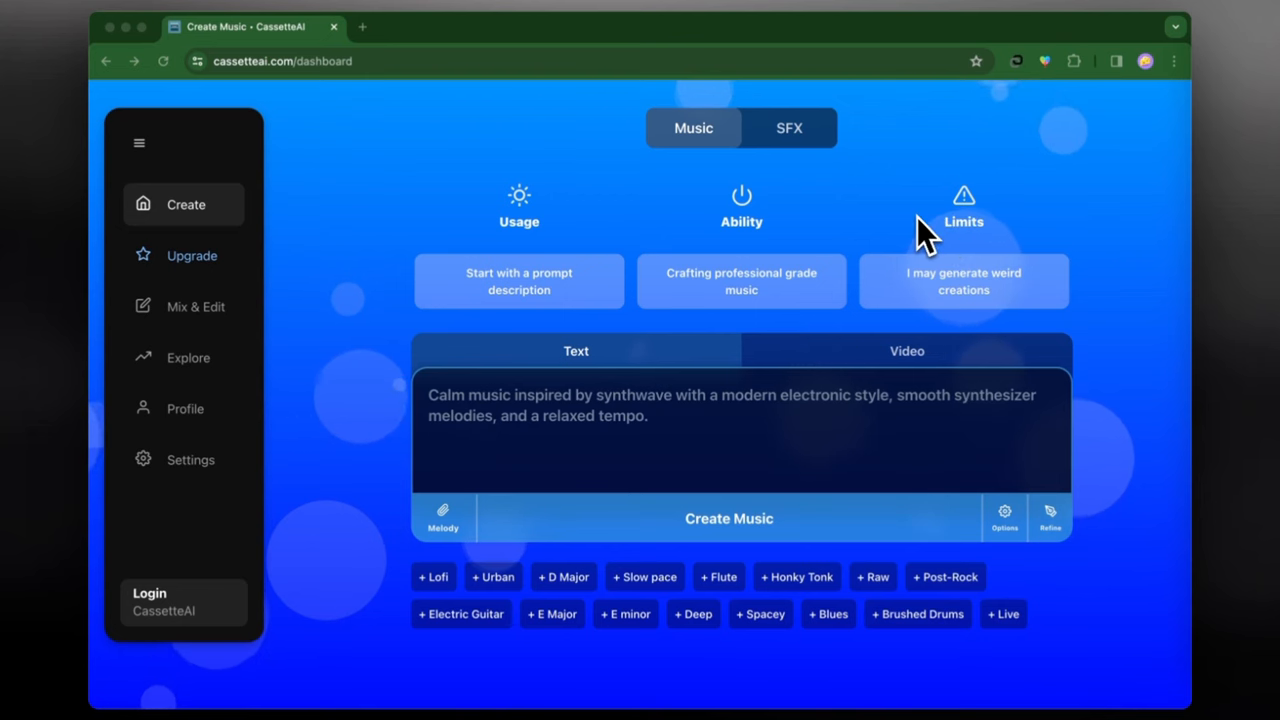
mouse_move(880, 80)
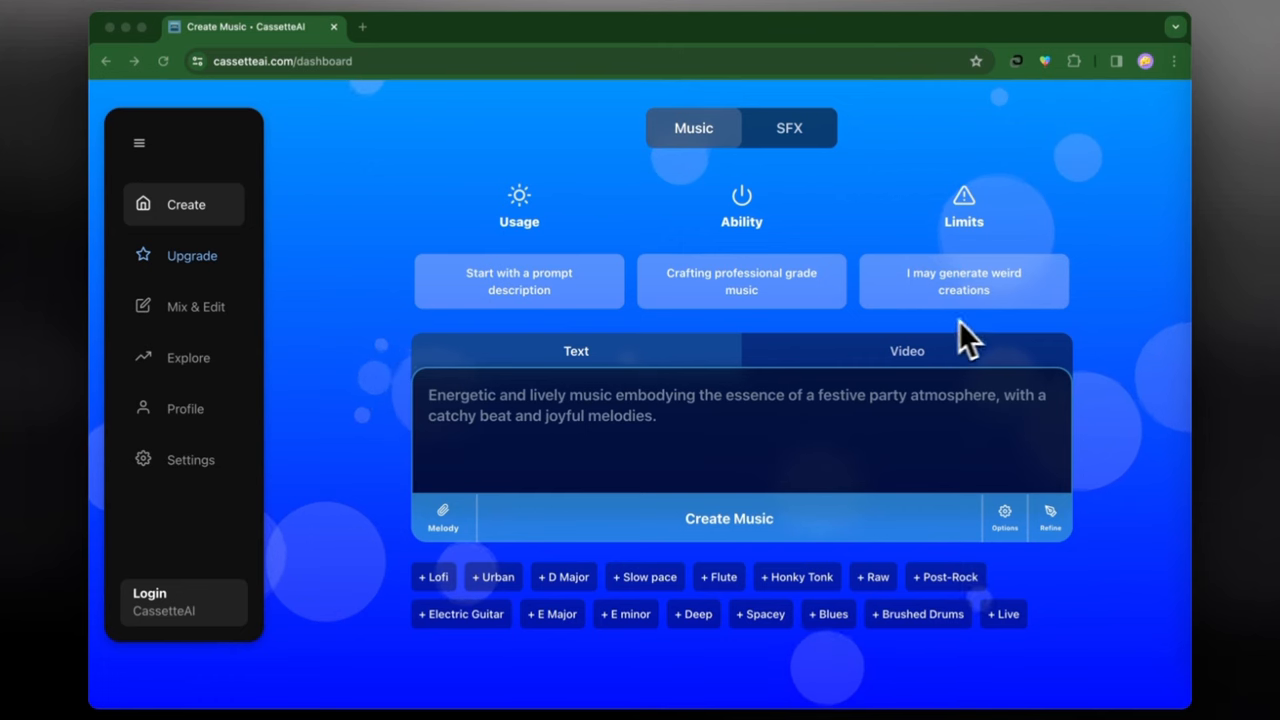
mouse_move(1015, 290)
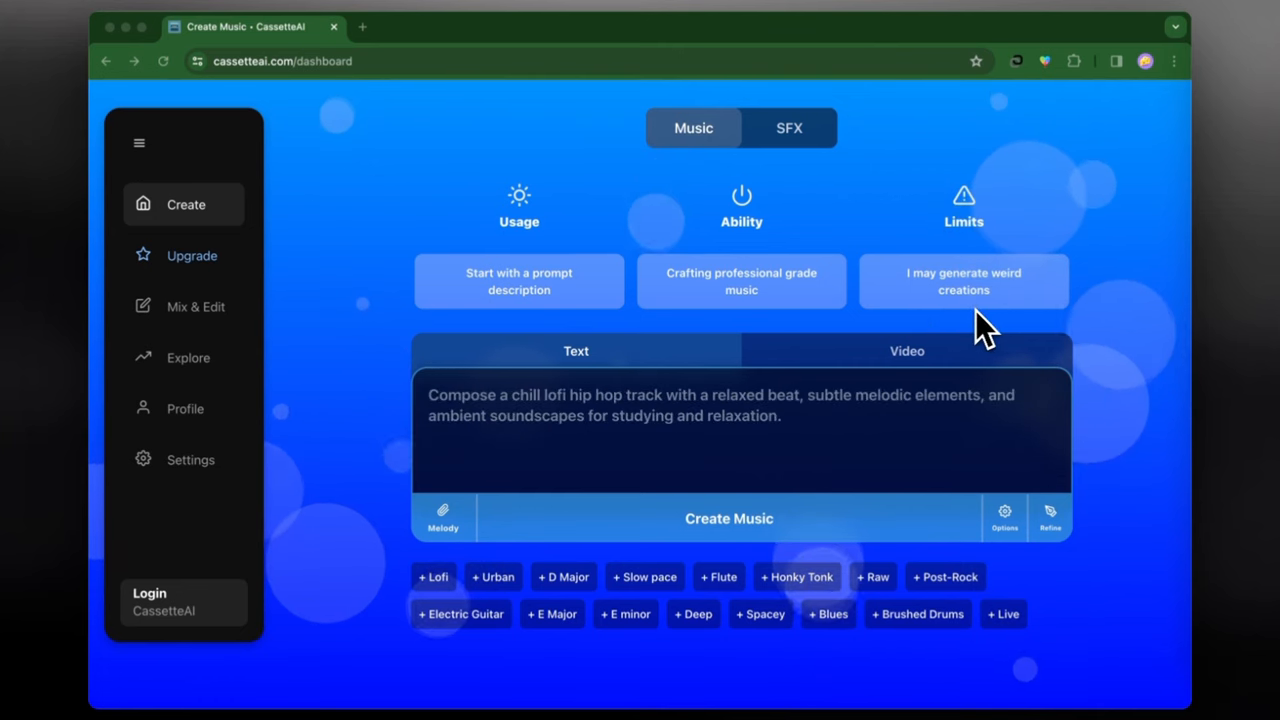
mouse_move(930, 280)
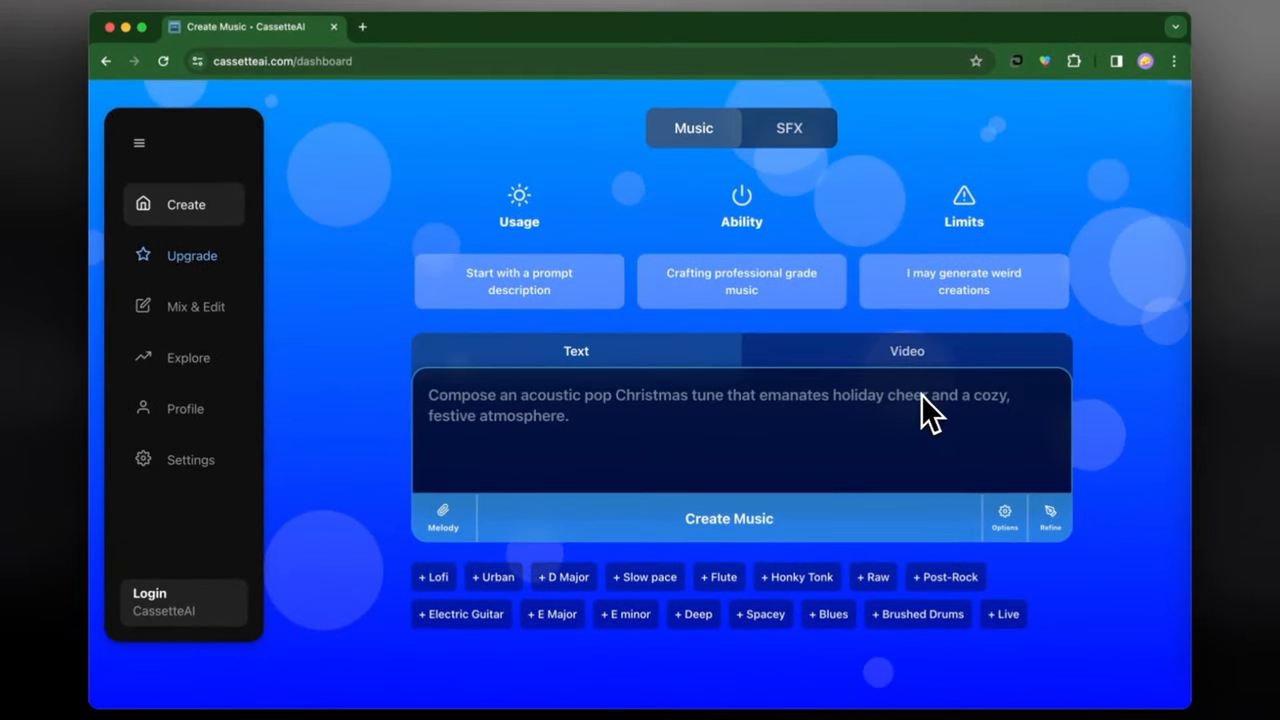
mouse_move(640, 430)
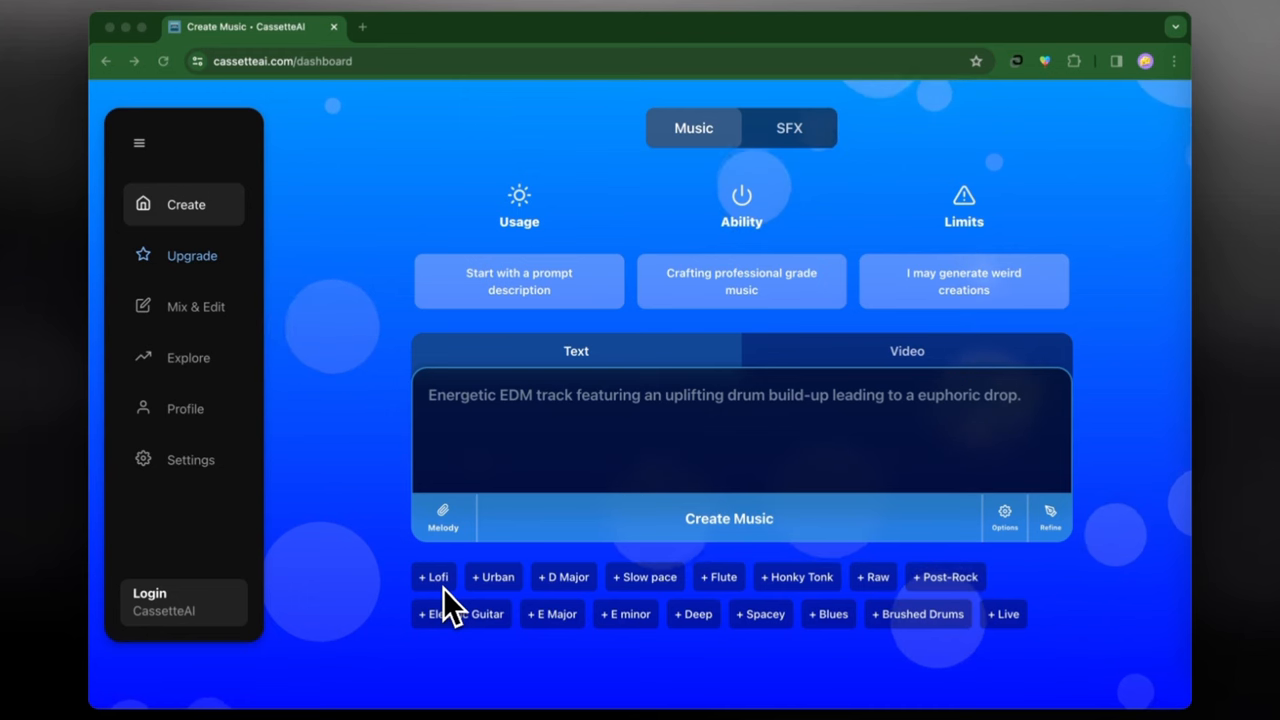
mouse_move(500, 590)
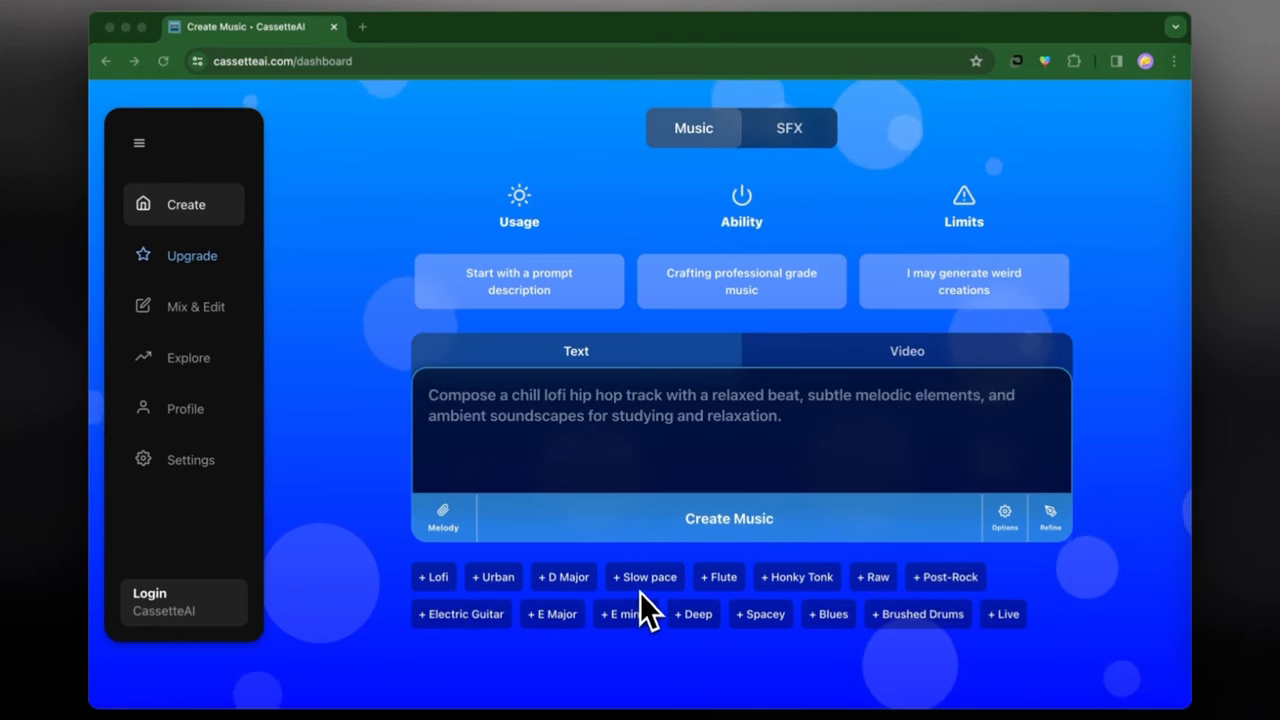
mouse_move(848, 598)
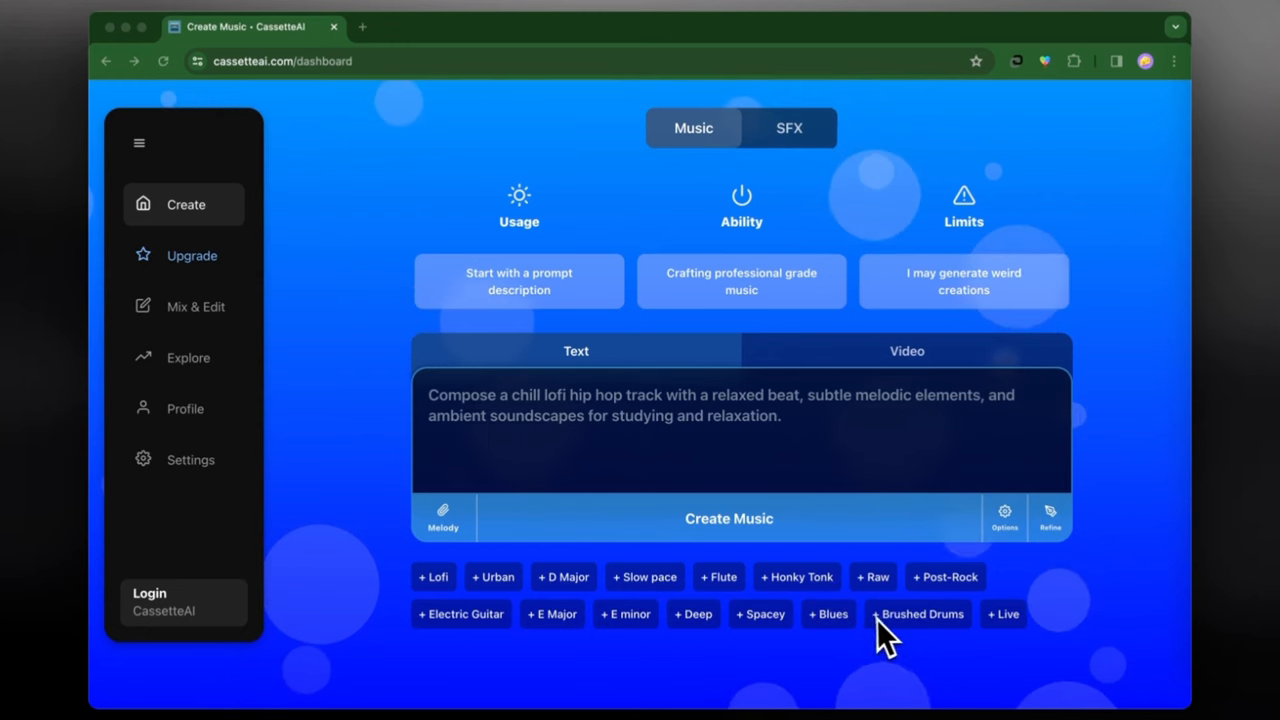
mouse_move(475, 652)
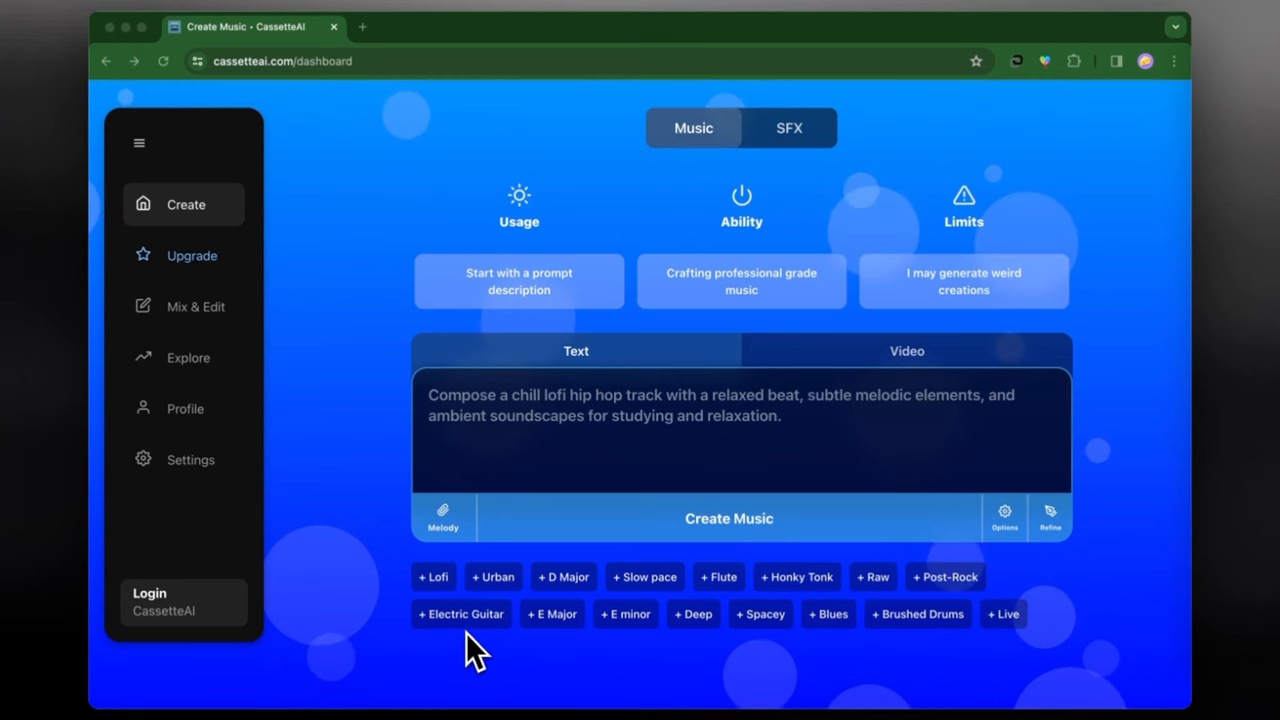
mouse_move(470, 625)
text(create)
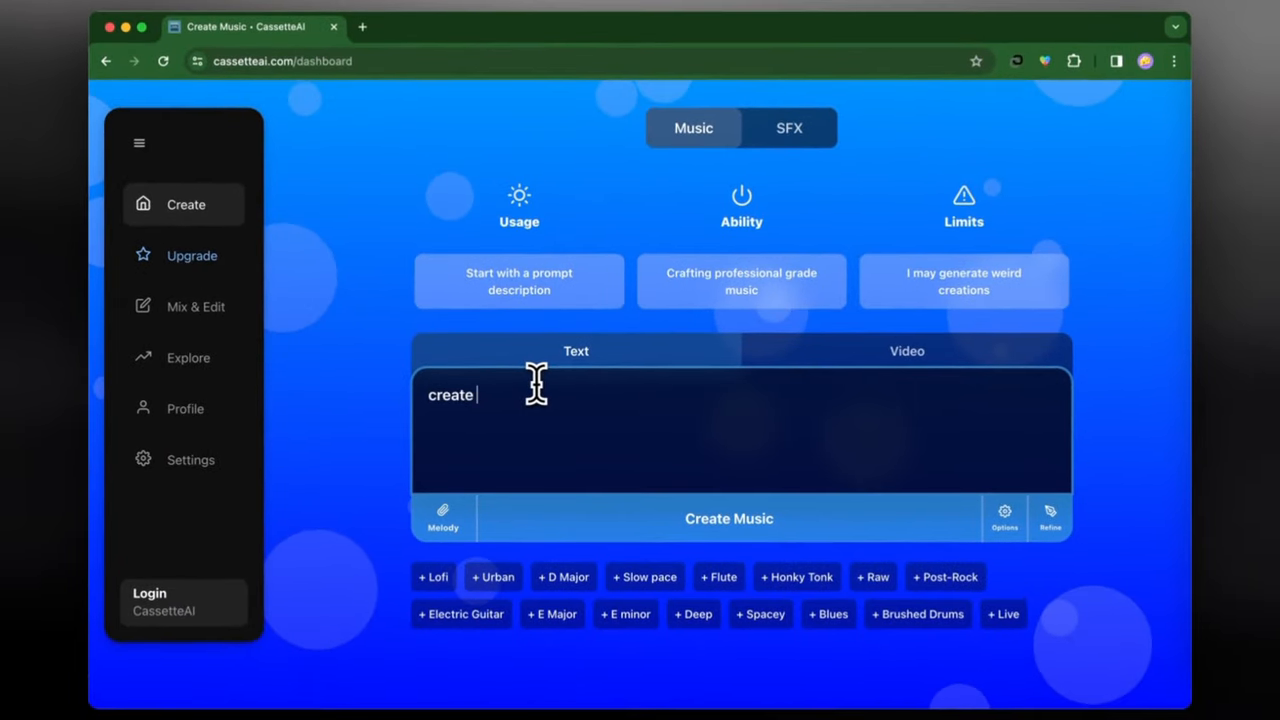
Type the prompt 'create a lofi hip hop beat that sounds very slow and spacey.'
text(a lofi hip ho)
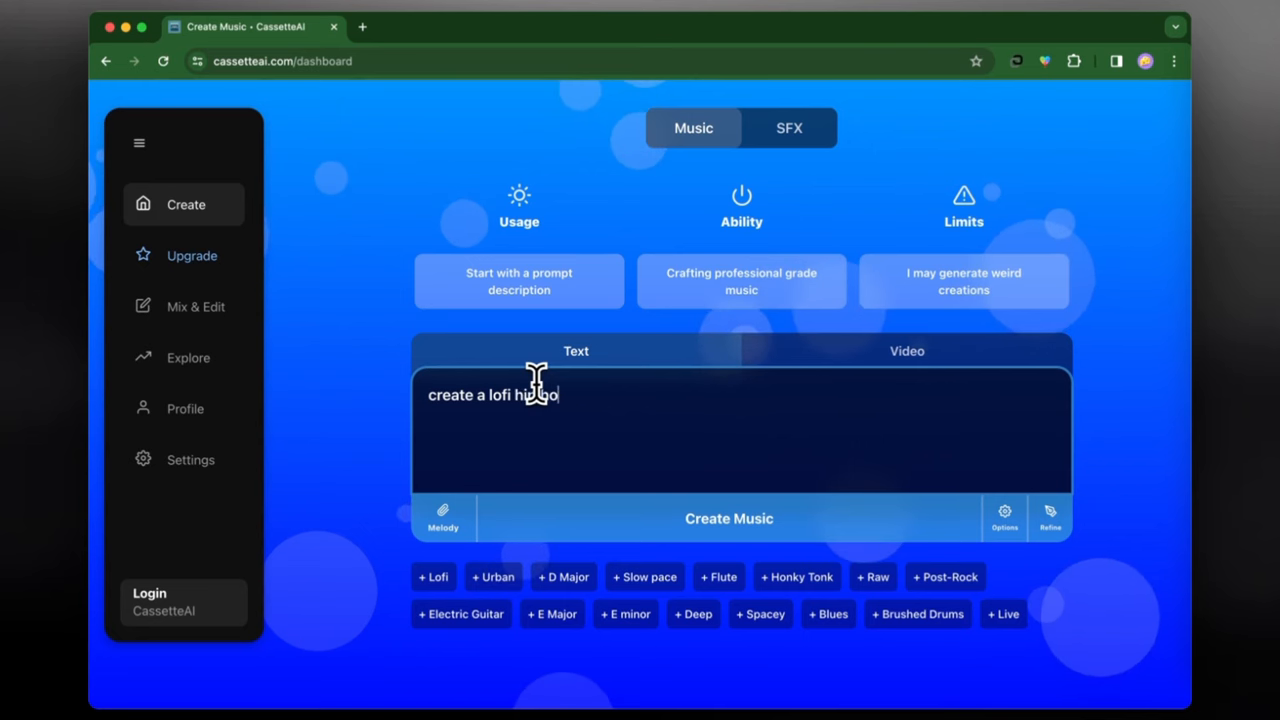
text(p beat)
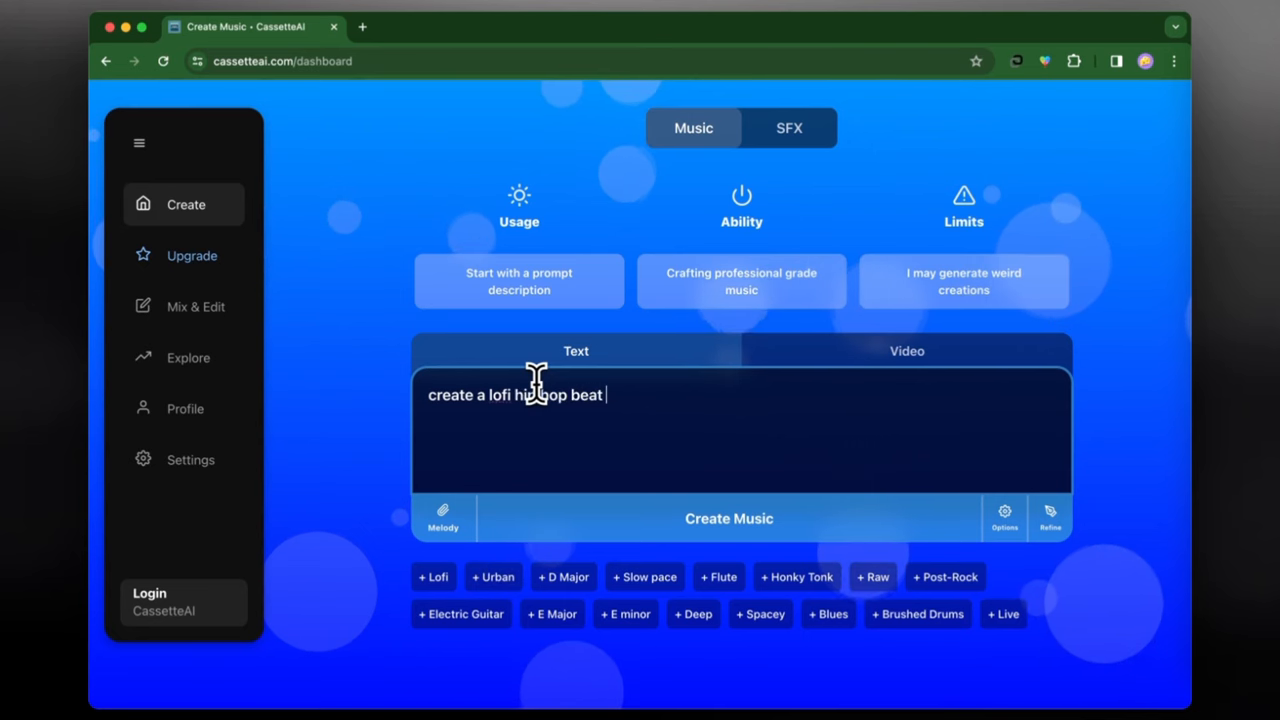
text(that sou)
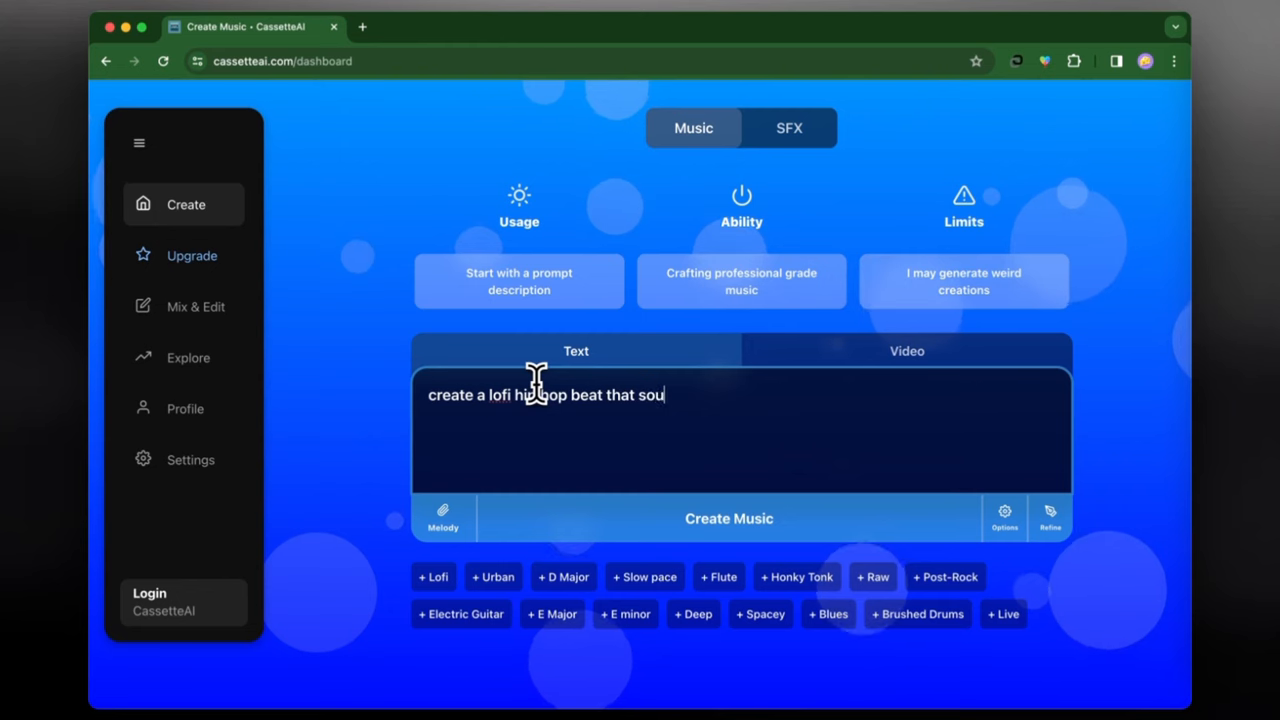
text(nds ver)
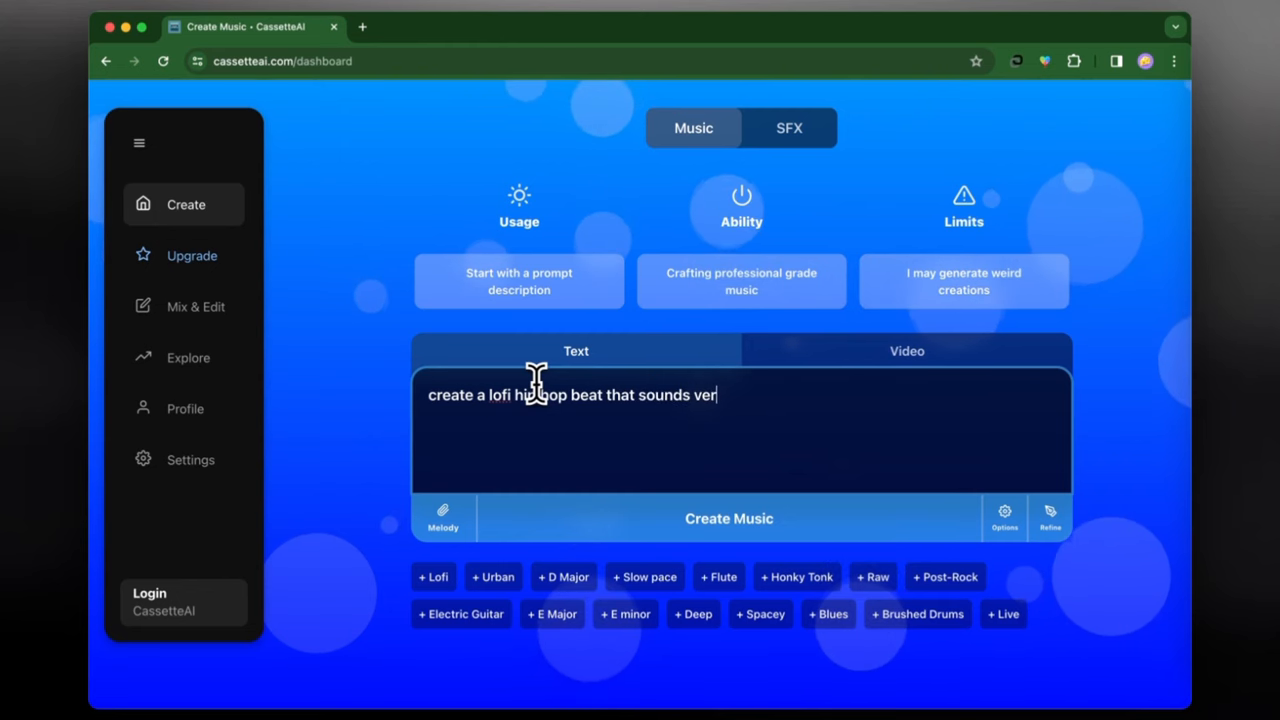
text(y)
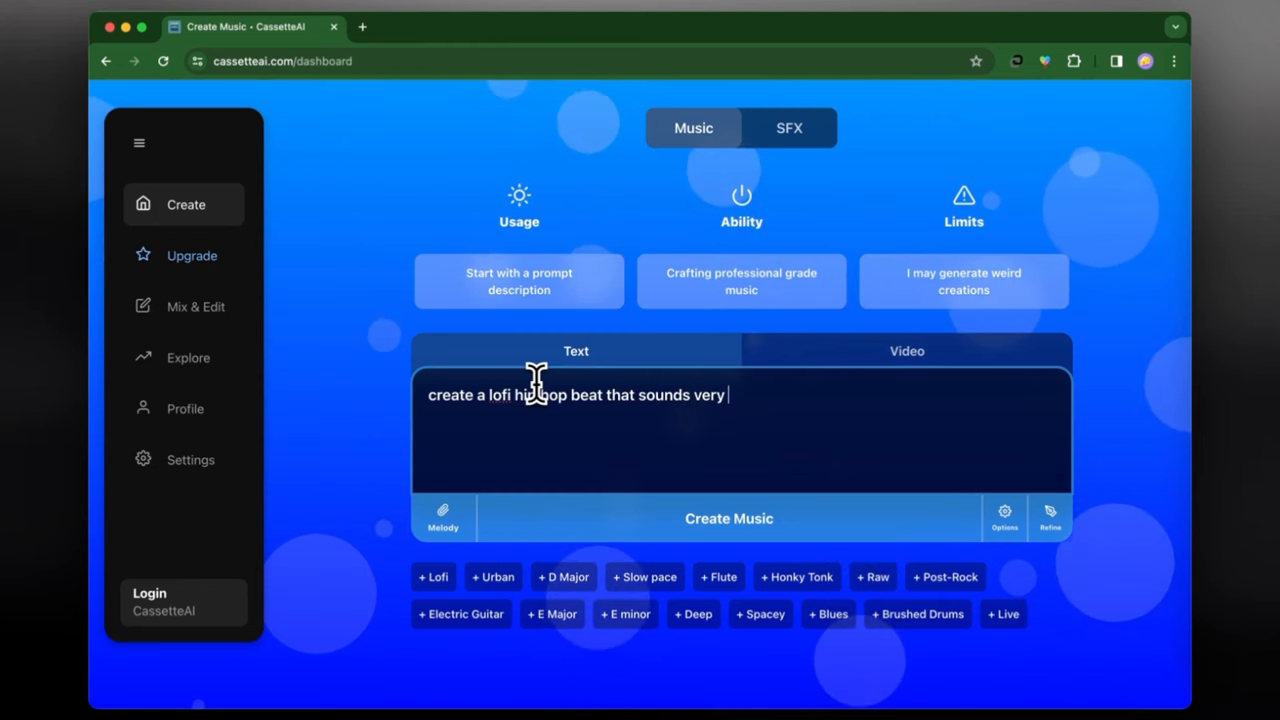
text(slow)
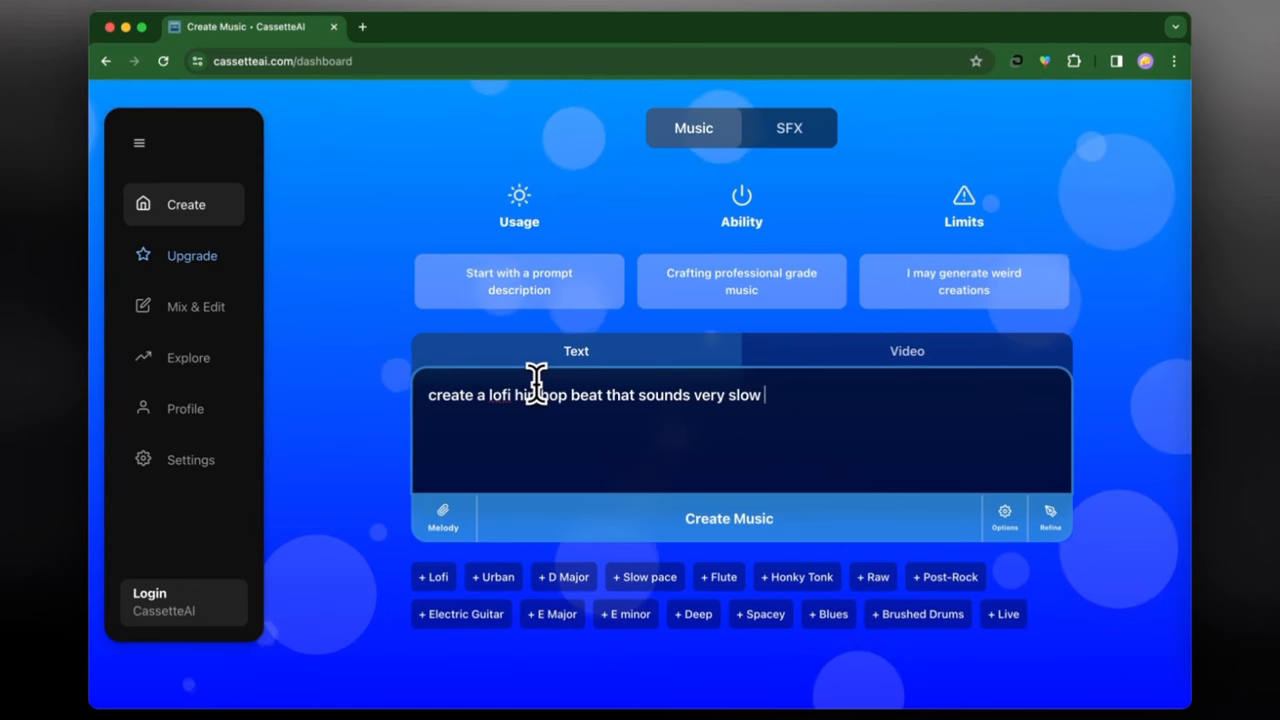
text(and sp)
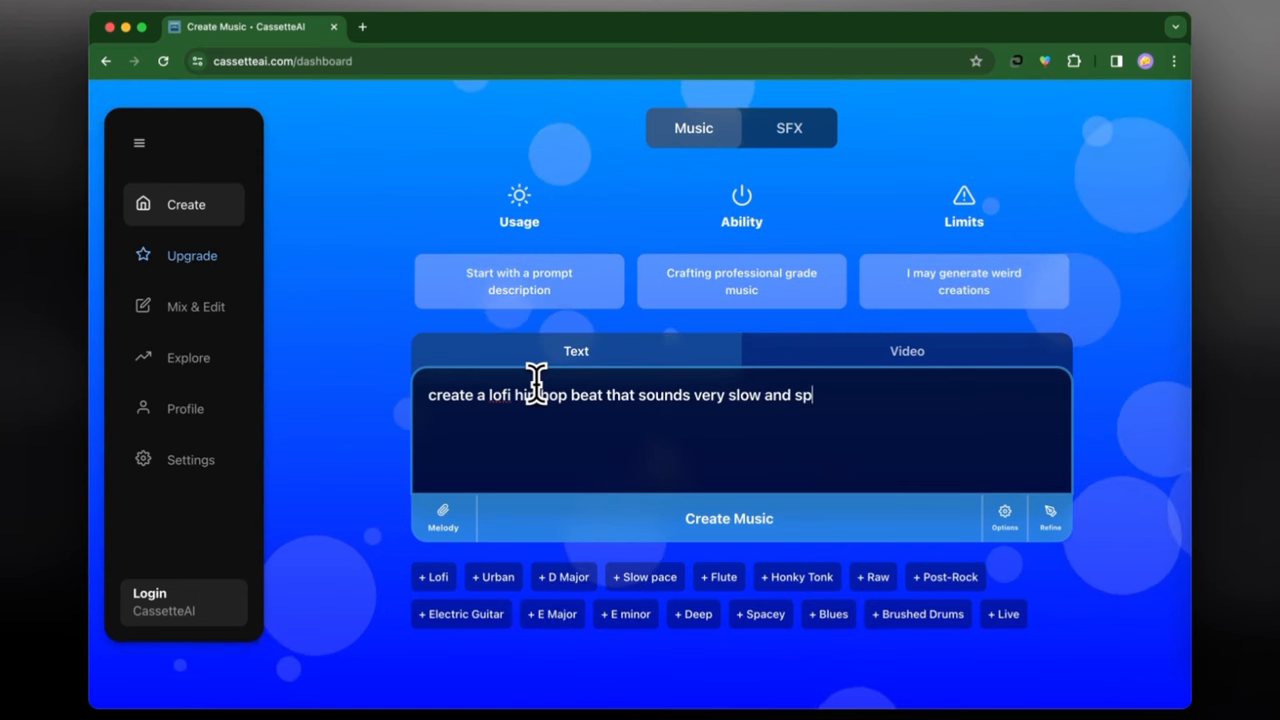
text(acey)
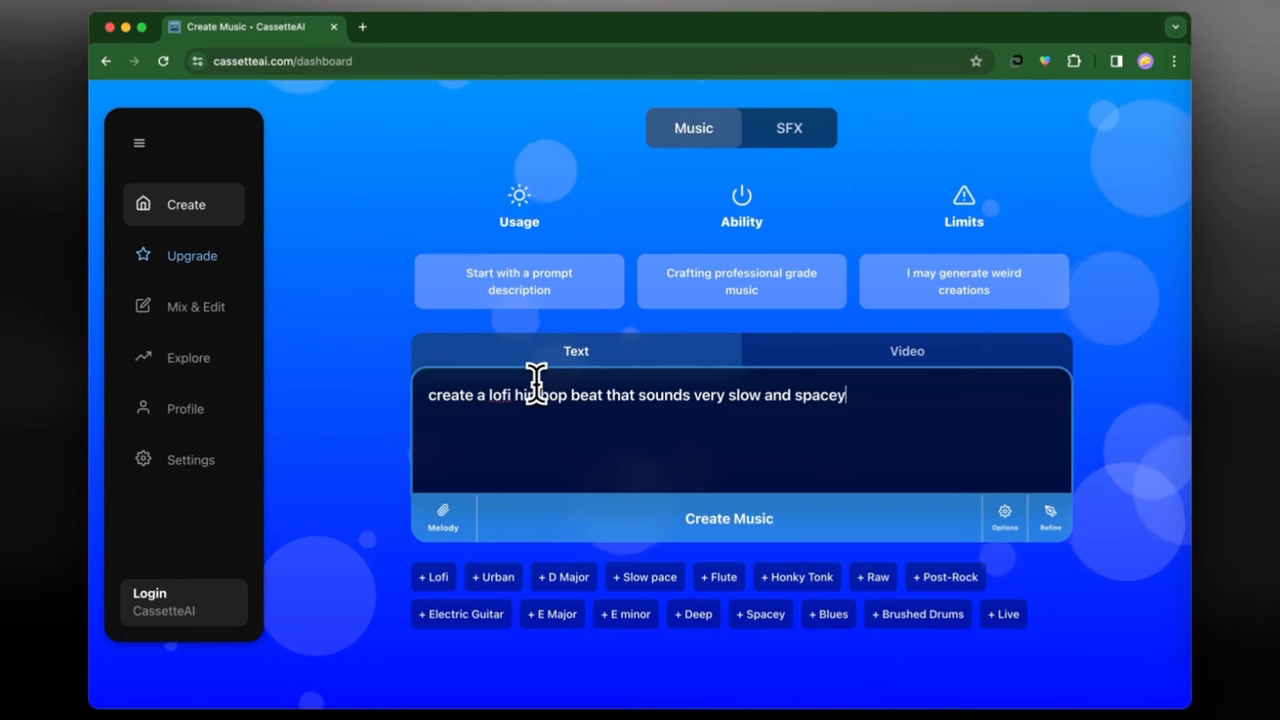
text(.)
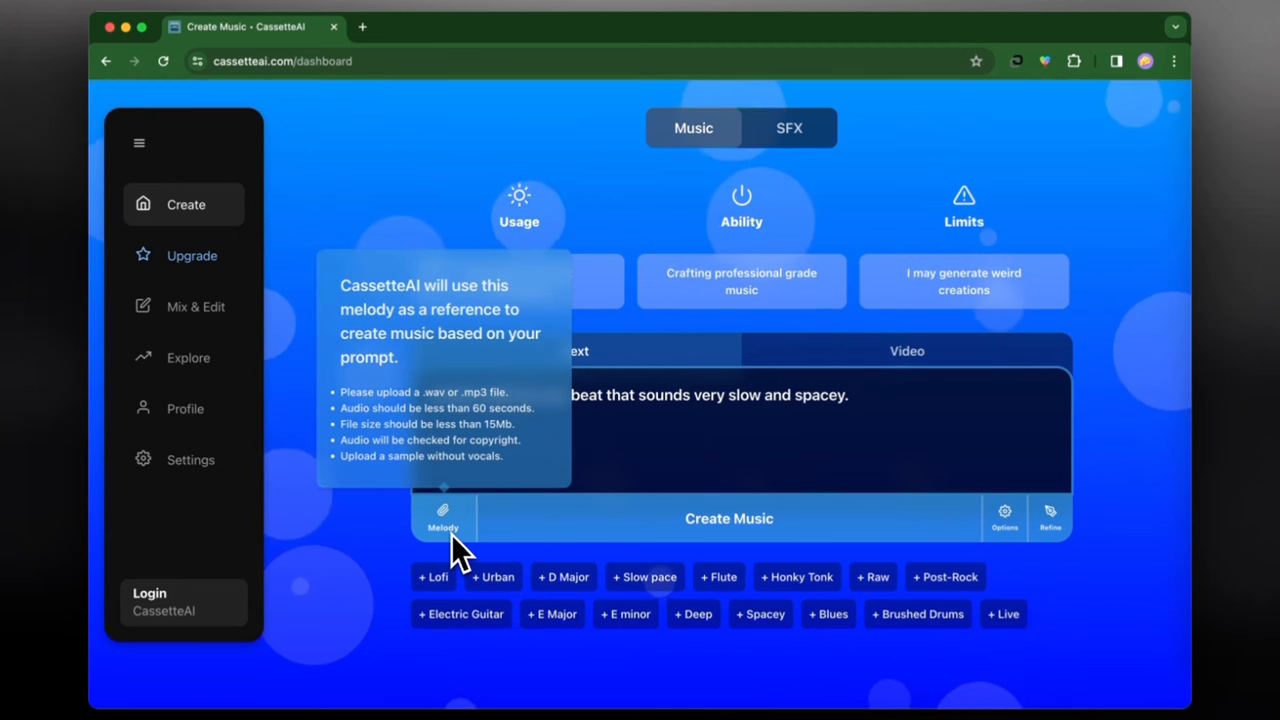
click(1004, 511)
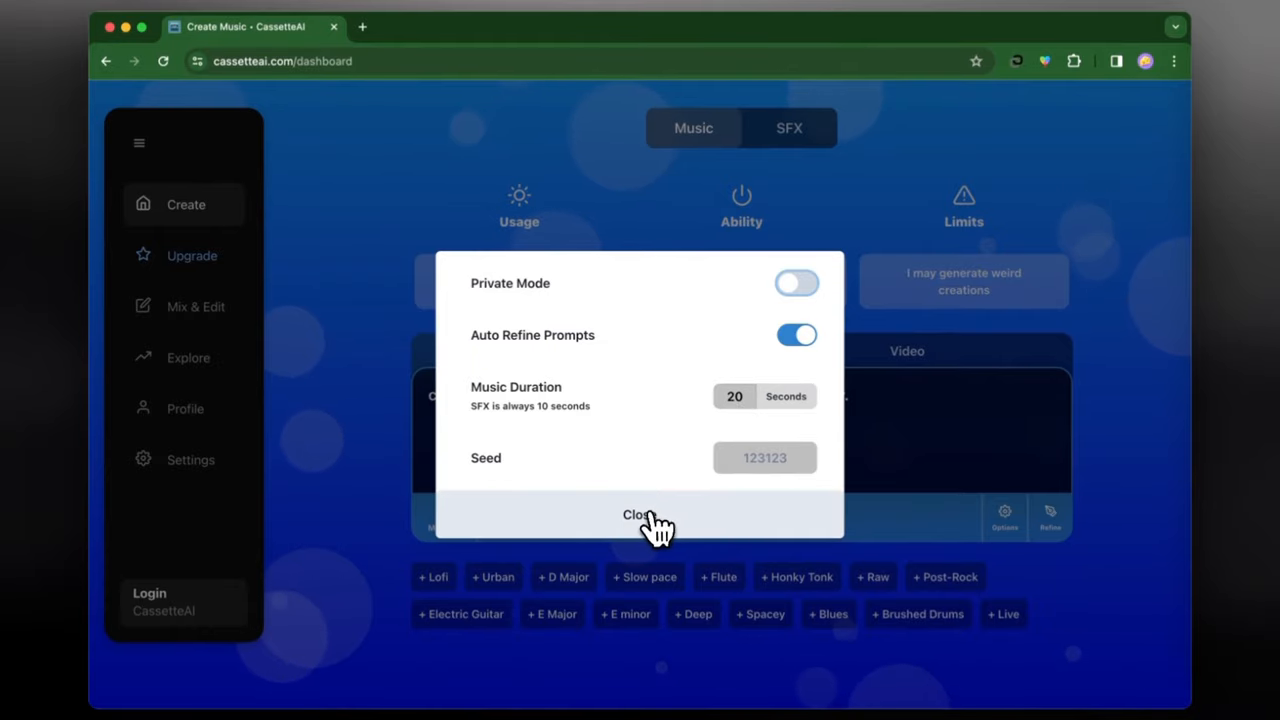
click(638, 515)
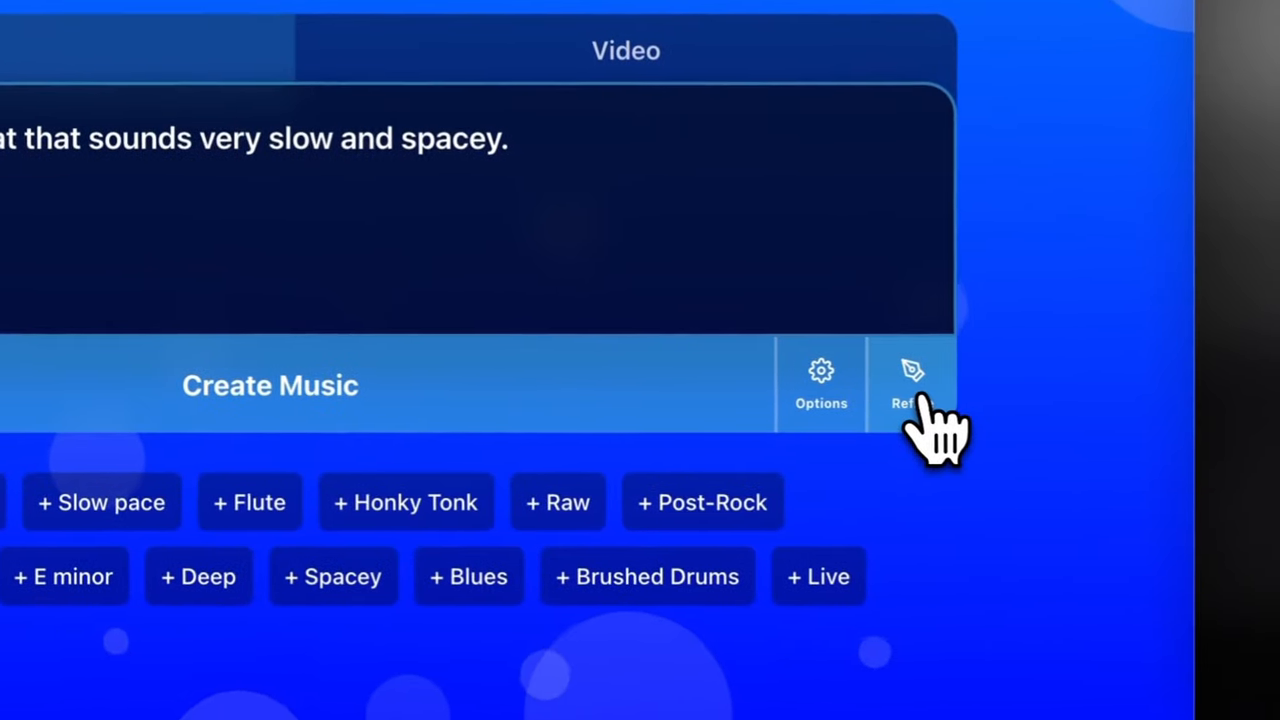
Refine the lofi prompt into a richer slow, spacious, dreamy description
click(270, 385)
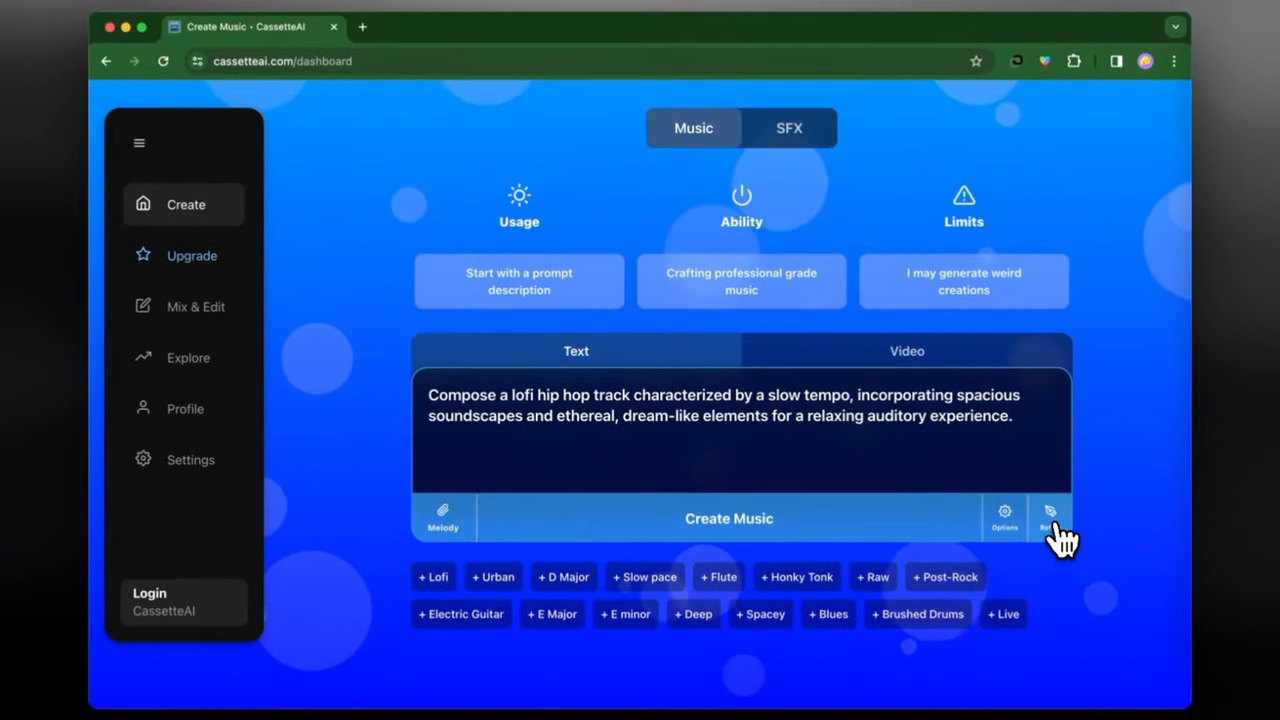
mouse_move(850, 435)
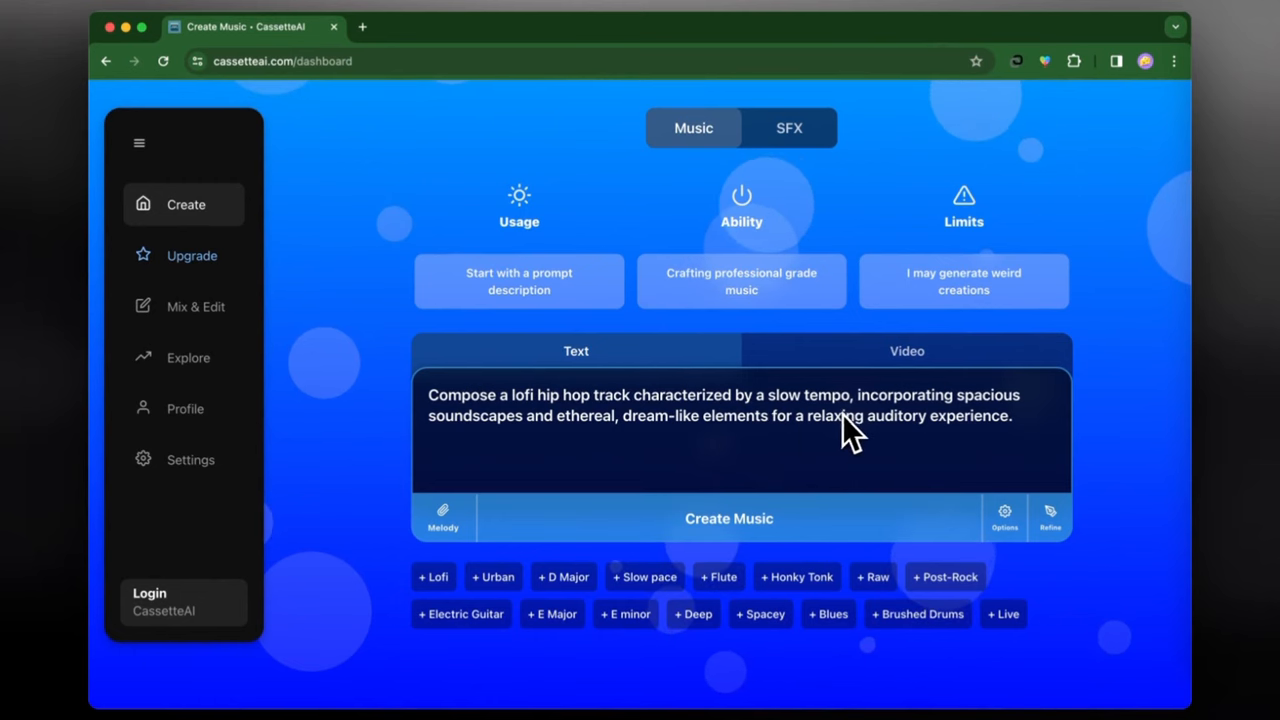
mouse_move(545, 440)
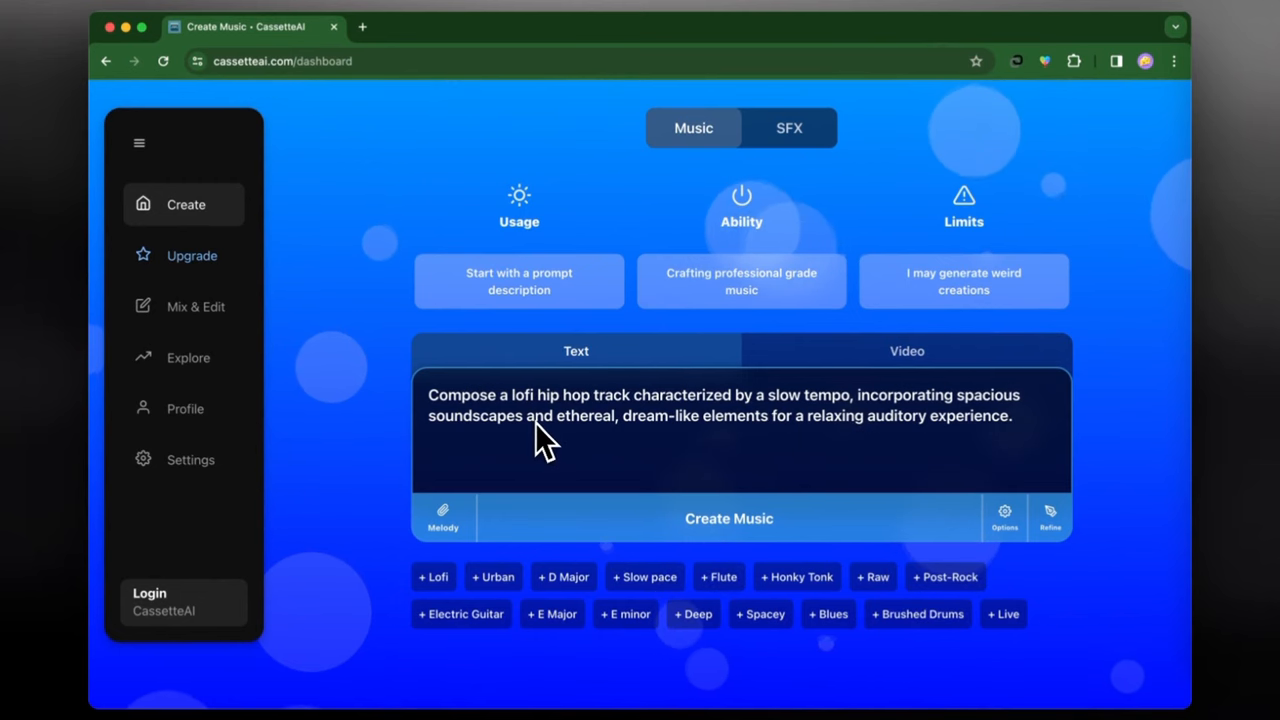
mouse_move(668, 447)
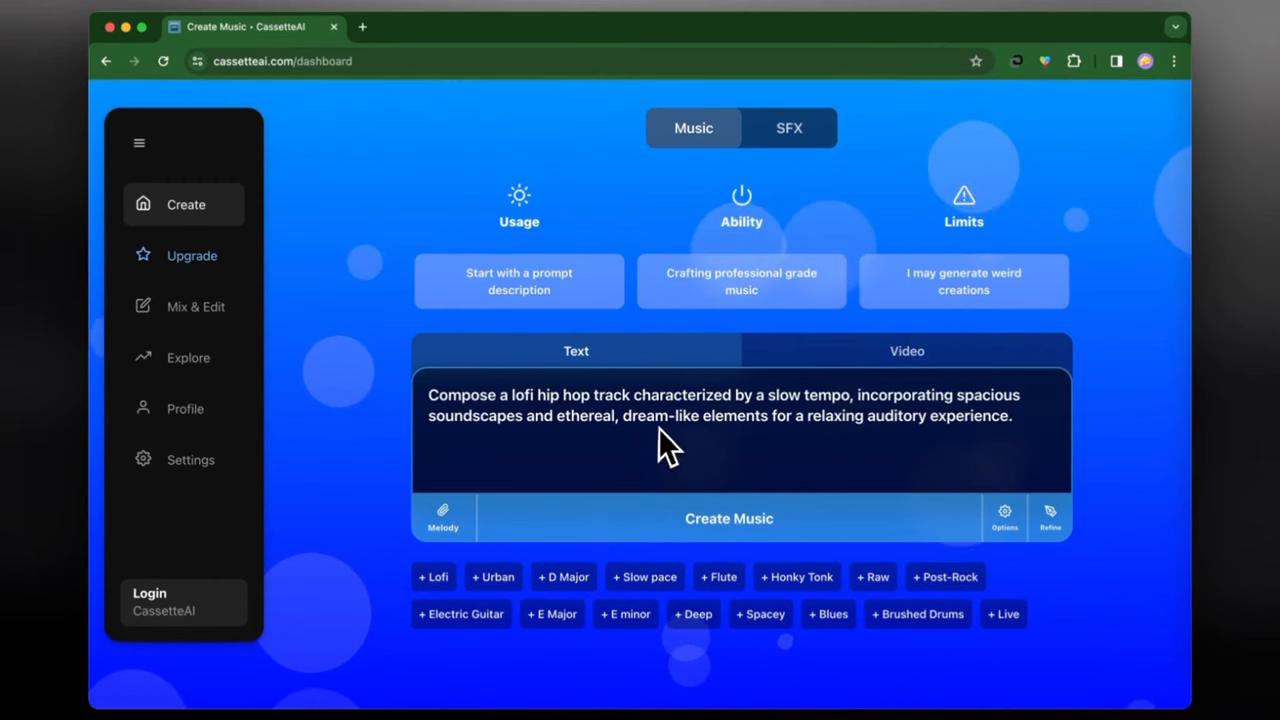
mouse_move(922, 447)
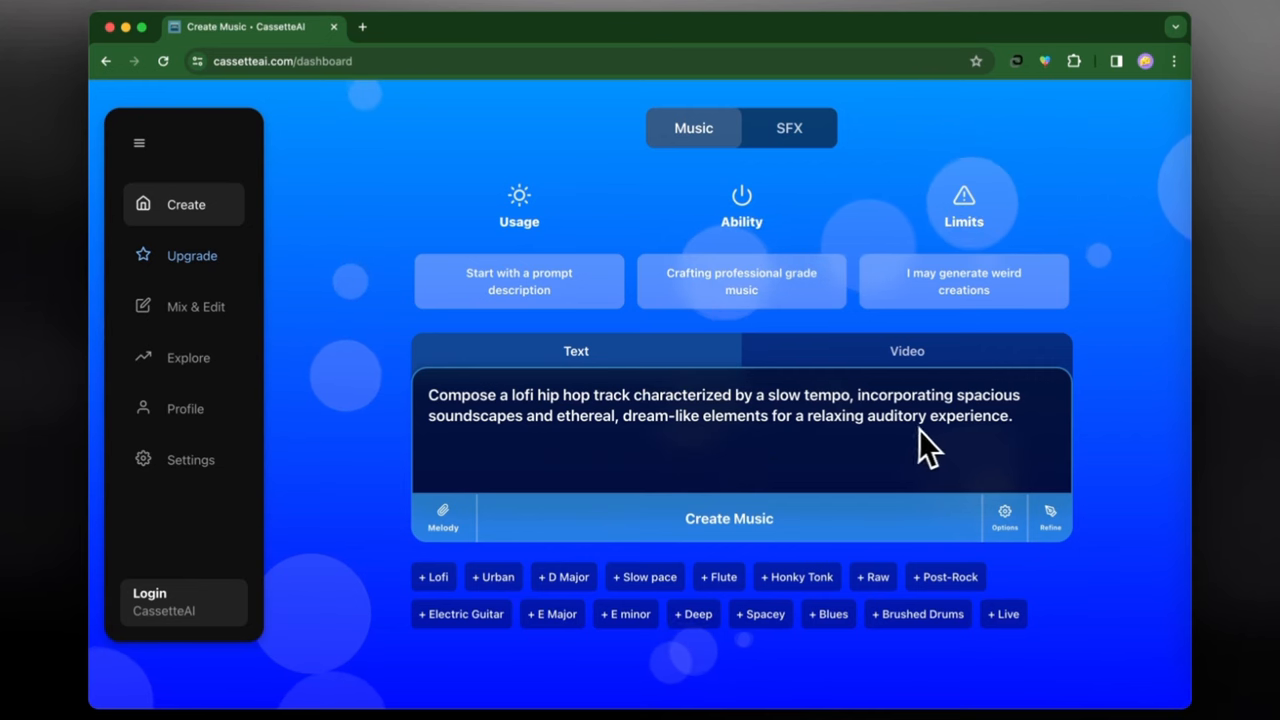
mouse_move(1050, 485)
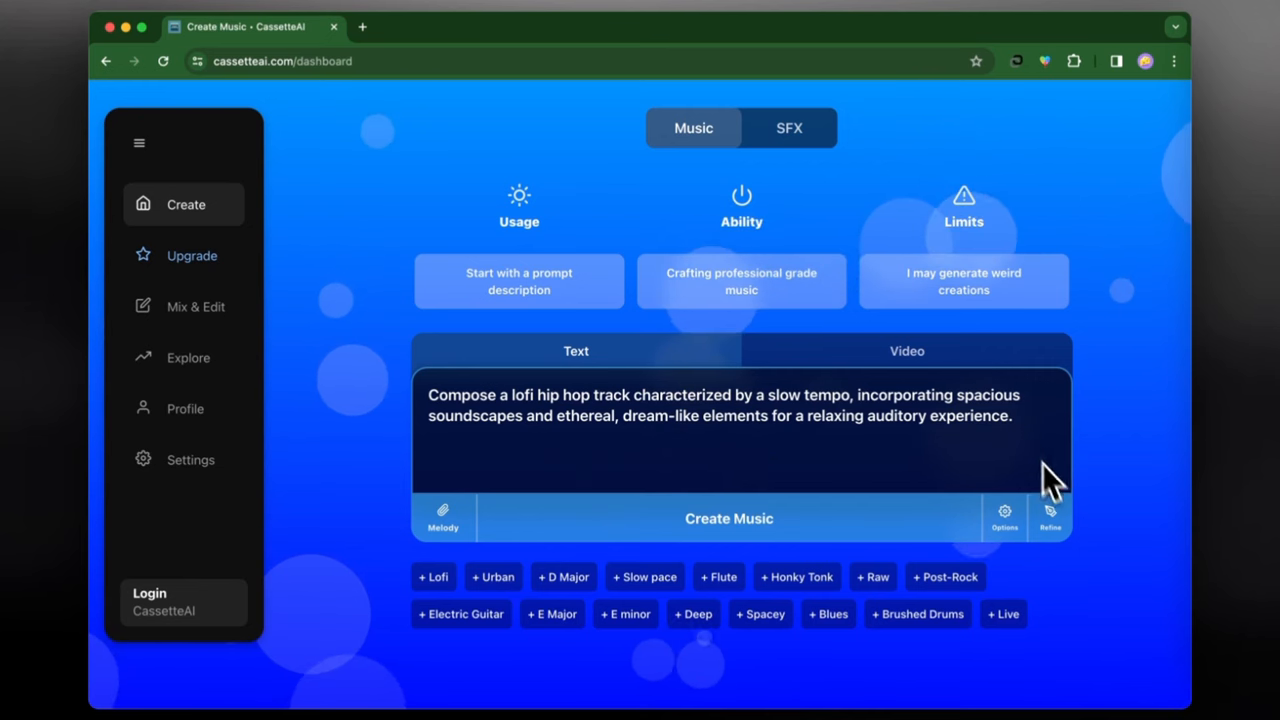
mouse_move(910, 505)
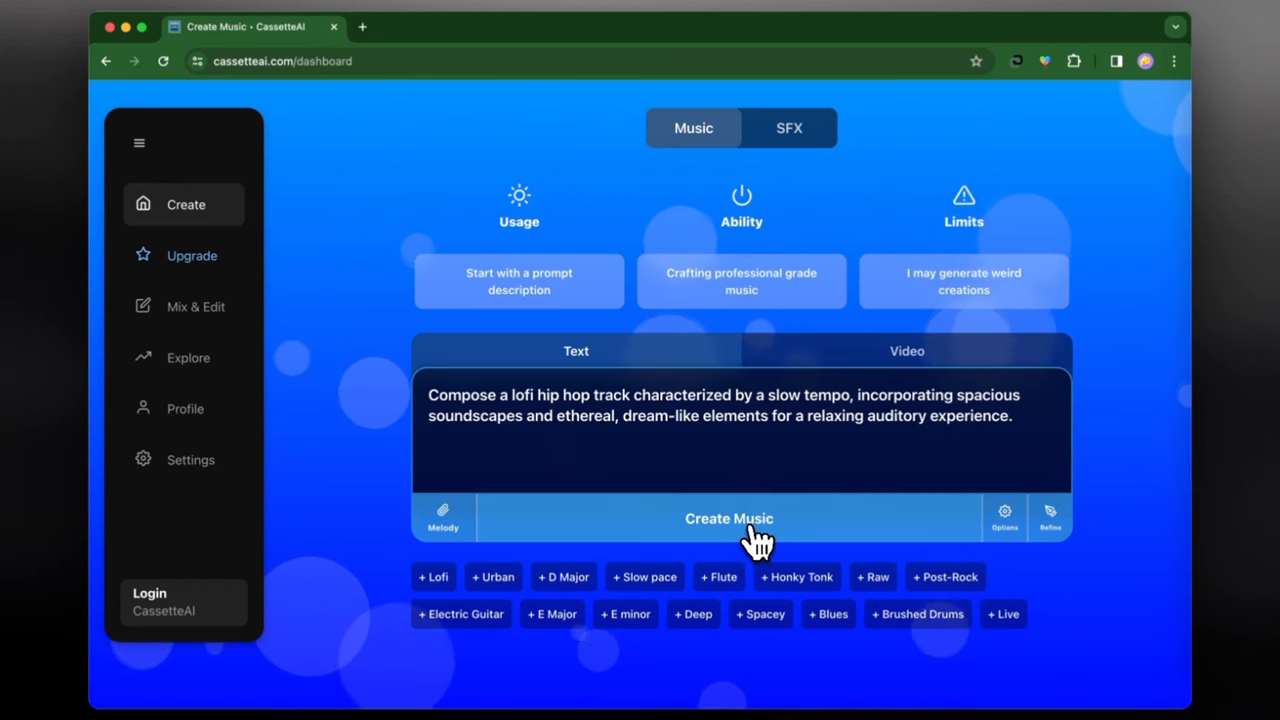
Request Create Music, then request it again after signing in to begin generating
click(729, 518)
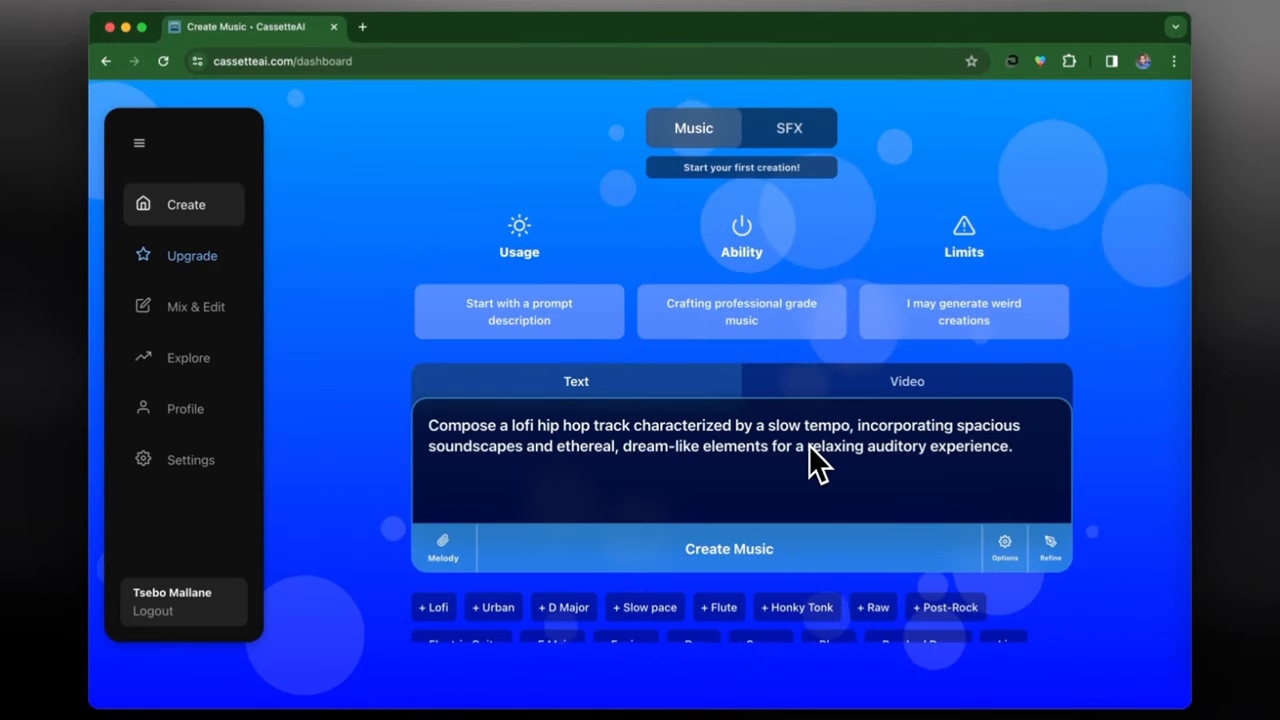
click(729, 548)
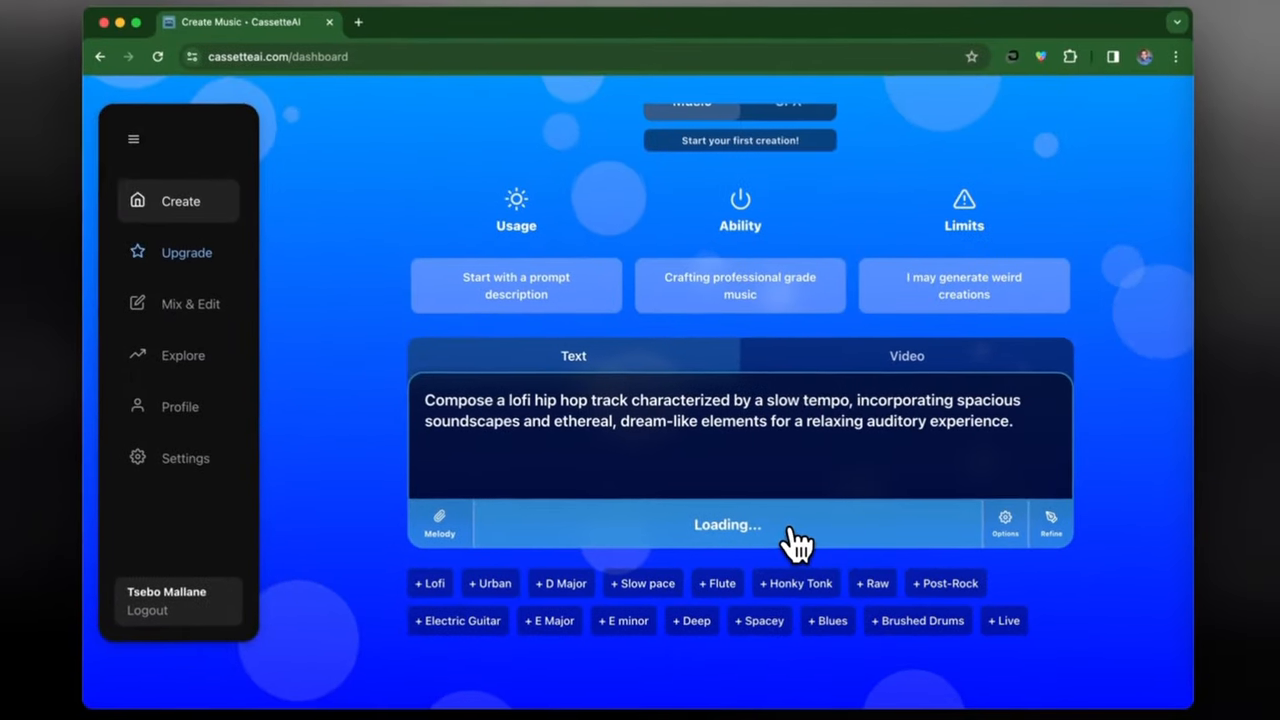
Open the finished 20-second lofi track in the audio player
click(727, 524)
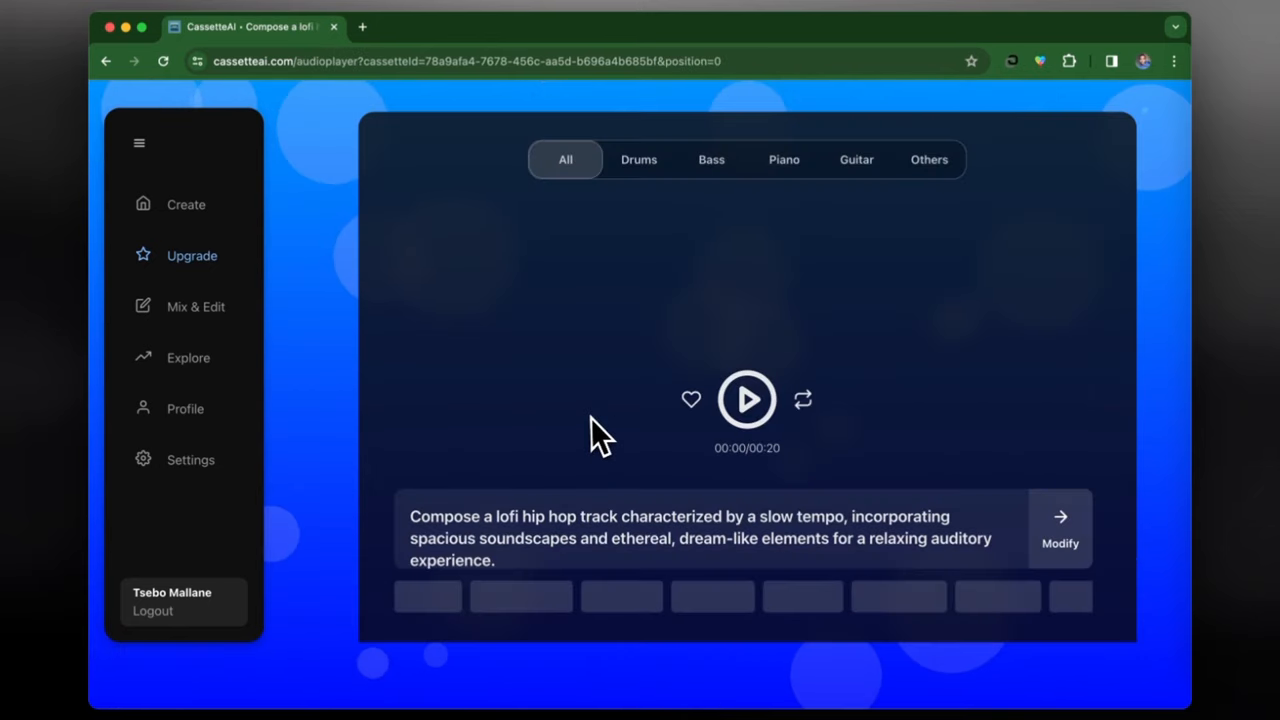
Play the 20-second lofi track through, then stop playback
click(747, 399)
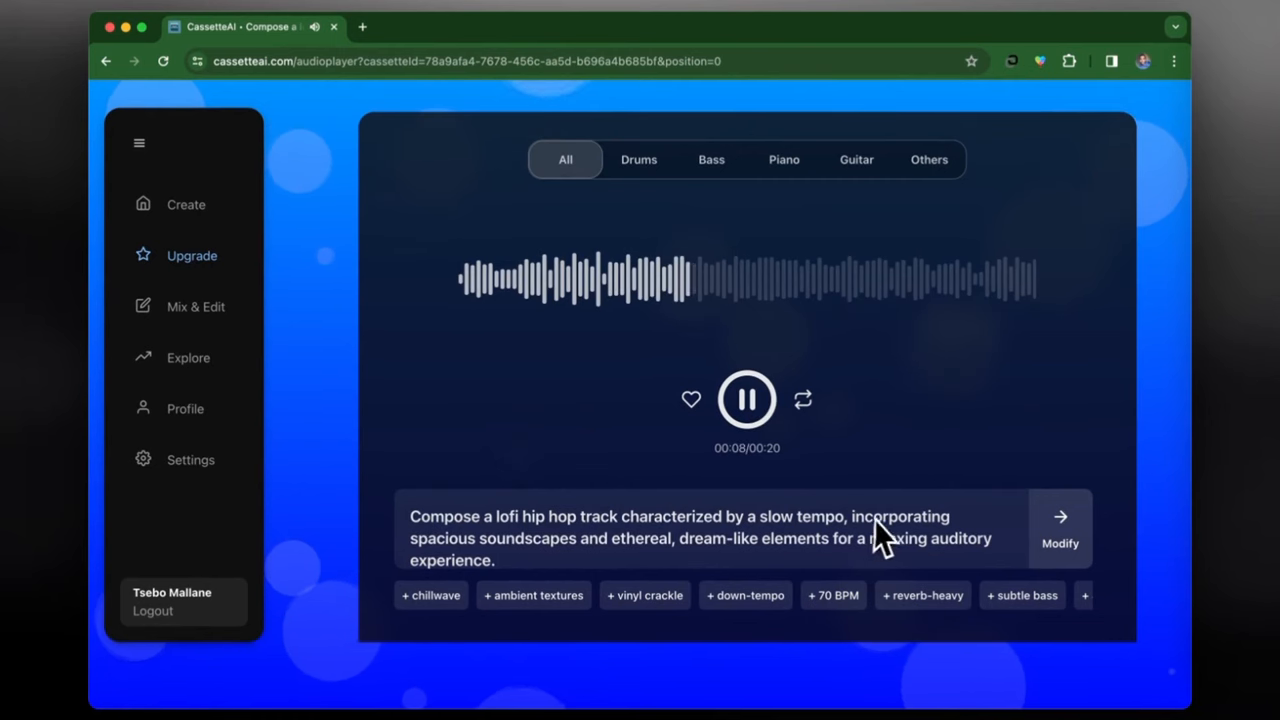
mouse_move(693, 335)
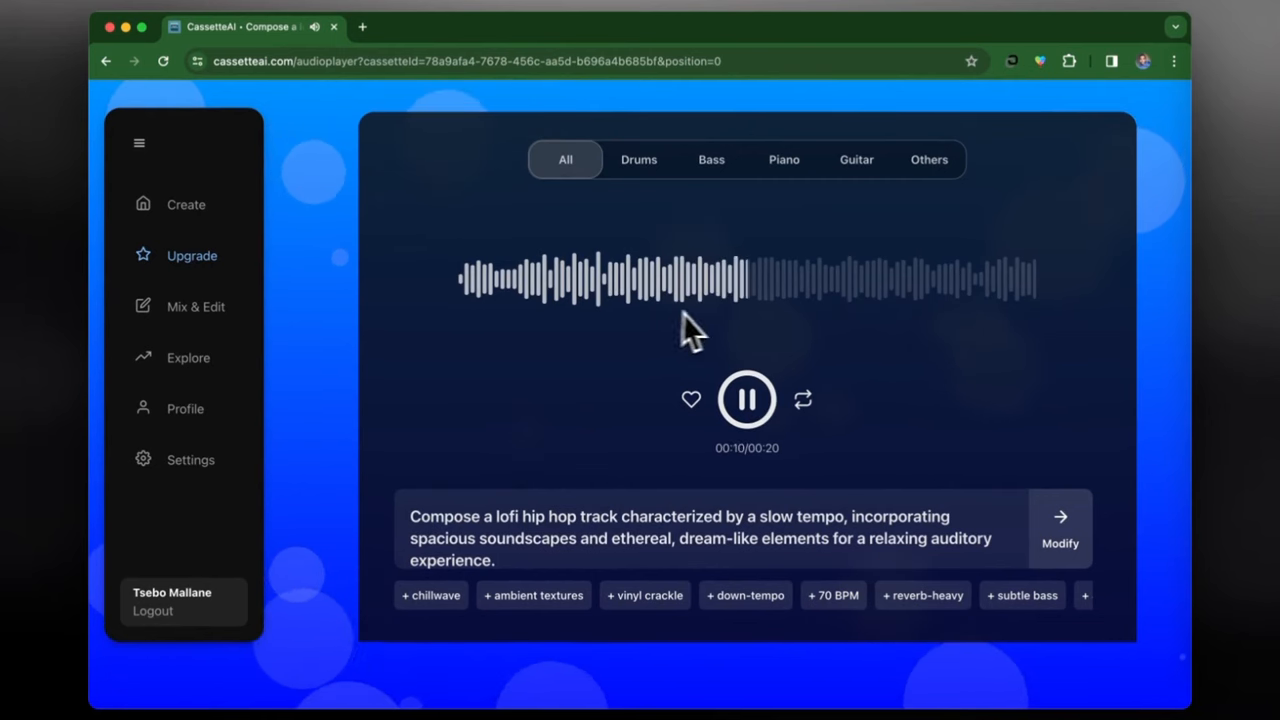
mouse_move(980, 330)
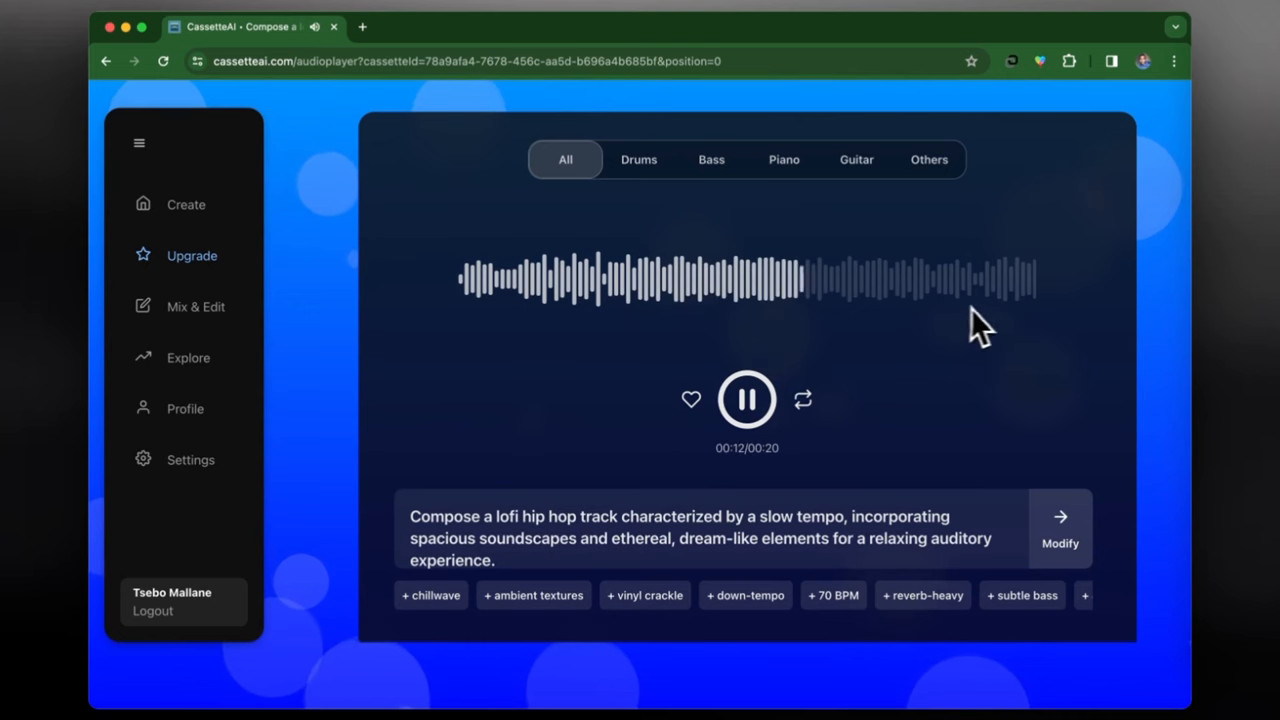
mouse_move(870, 330)
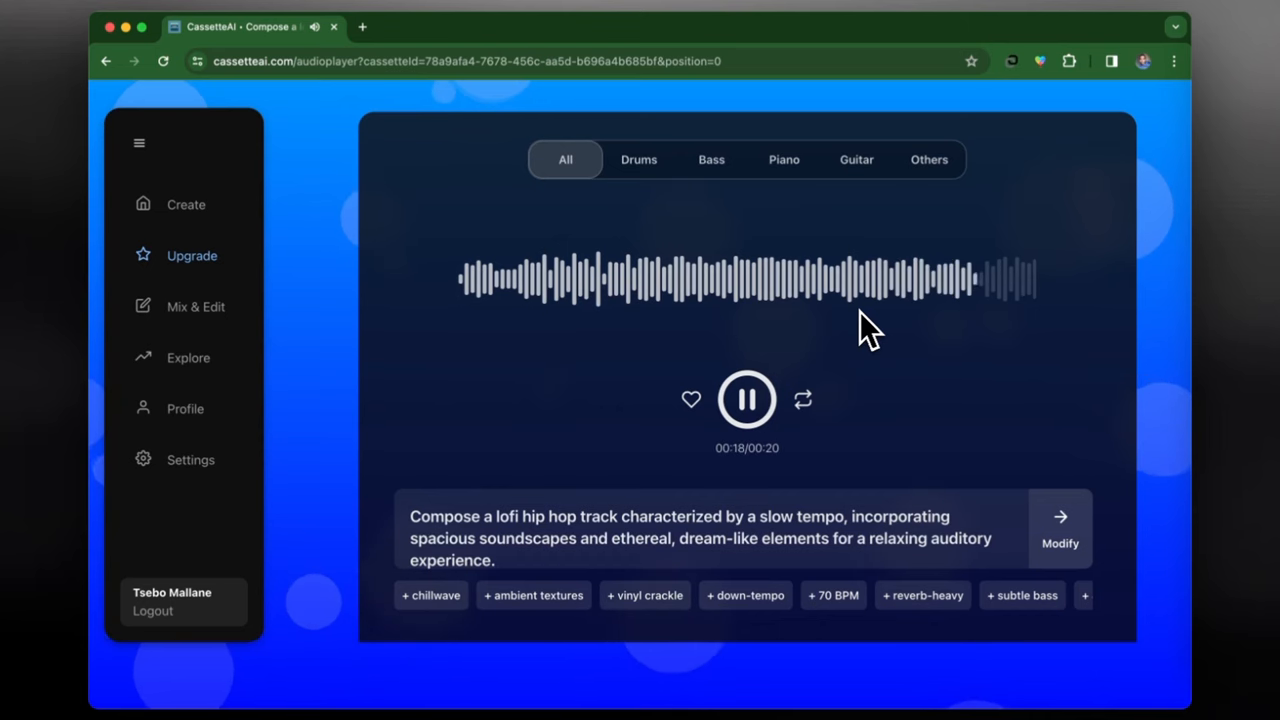
click(747, 399)
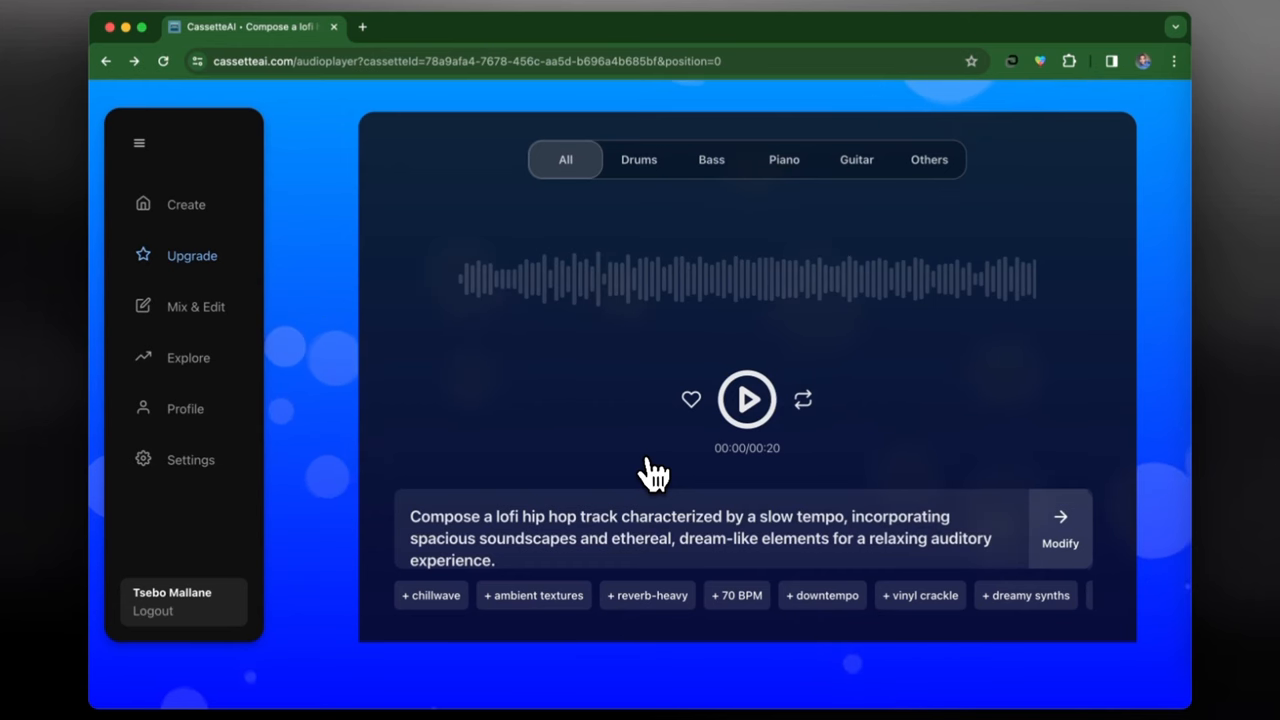
Create a variation of the lofi track from below the player
scroll(down, 3)
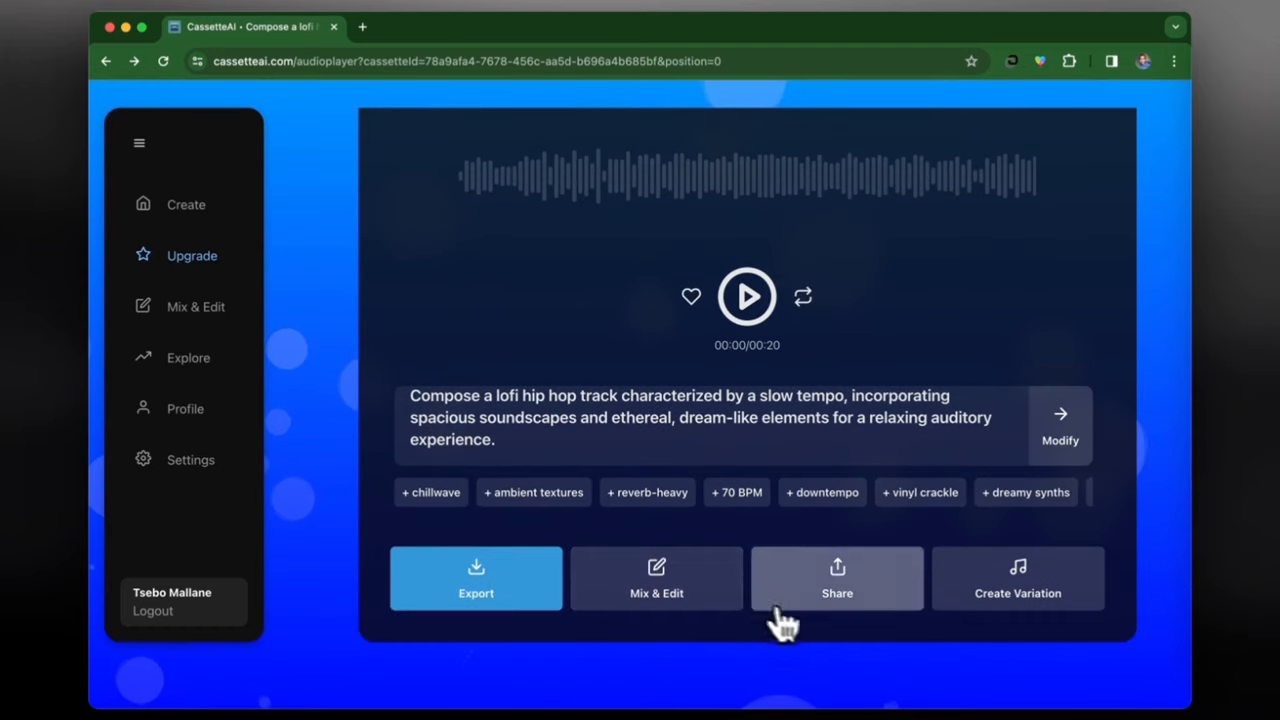
mouse_move(1010, 610)
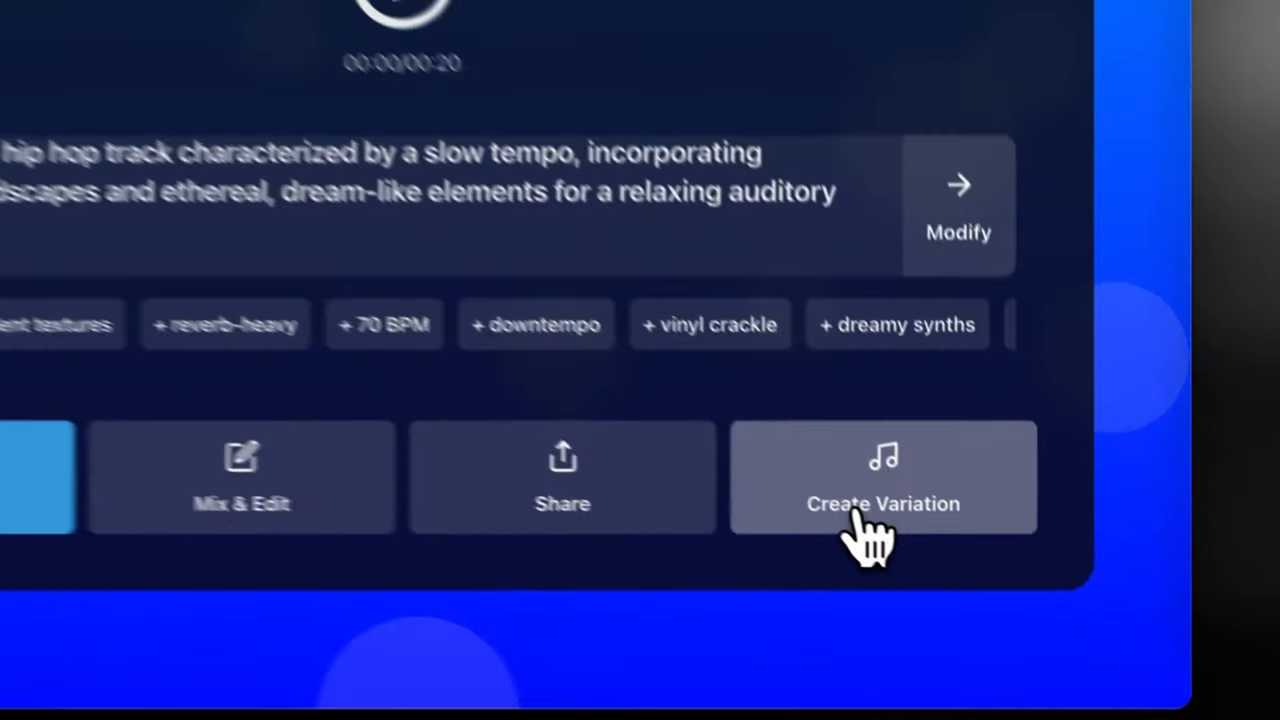
click(883, 477)
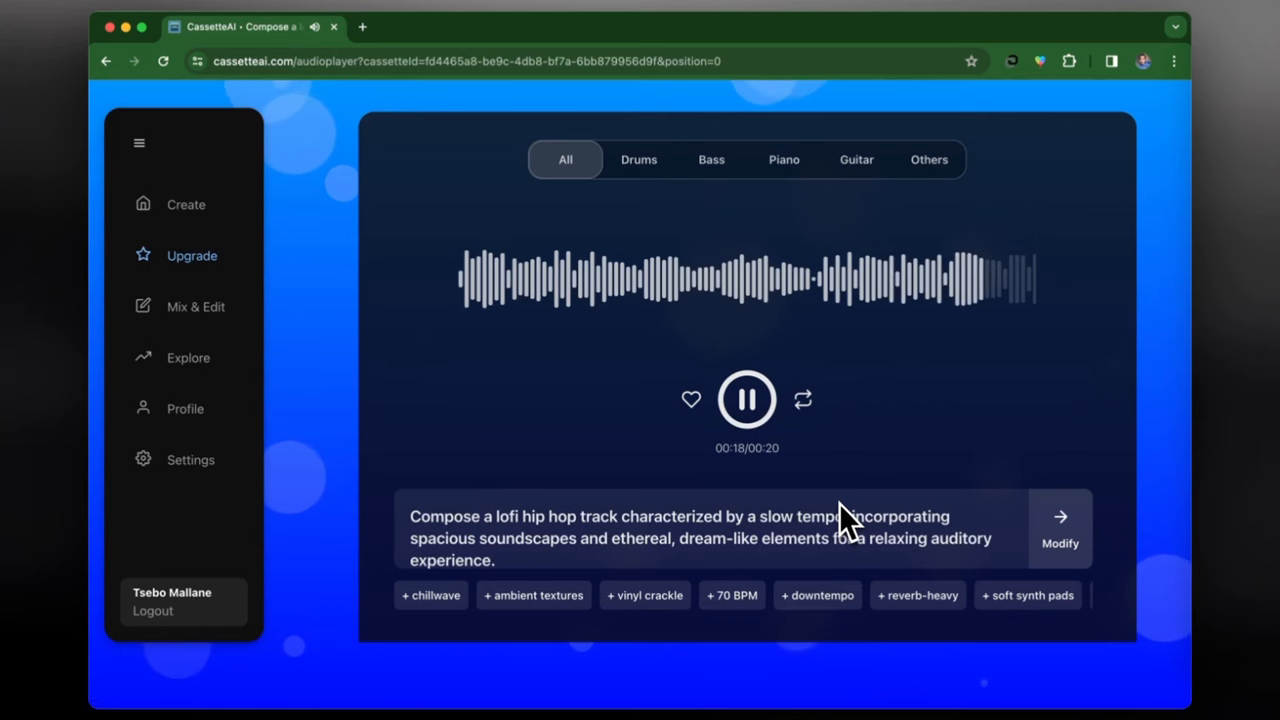
Go back to the CassetteAI landing page
click(747, 399)
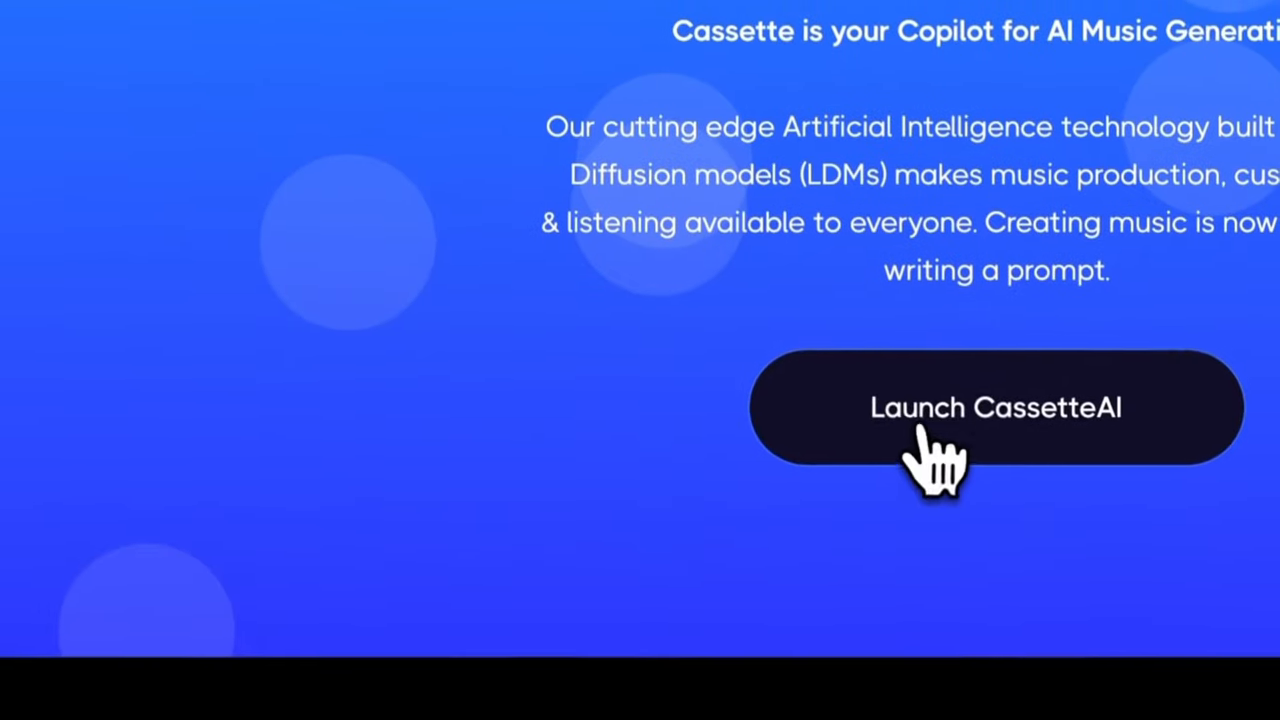
Launch CassetteAI, review the lofi creations in Profile, then head to Explore
click(996, 407)
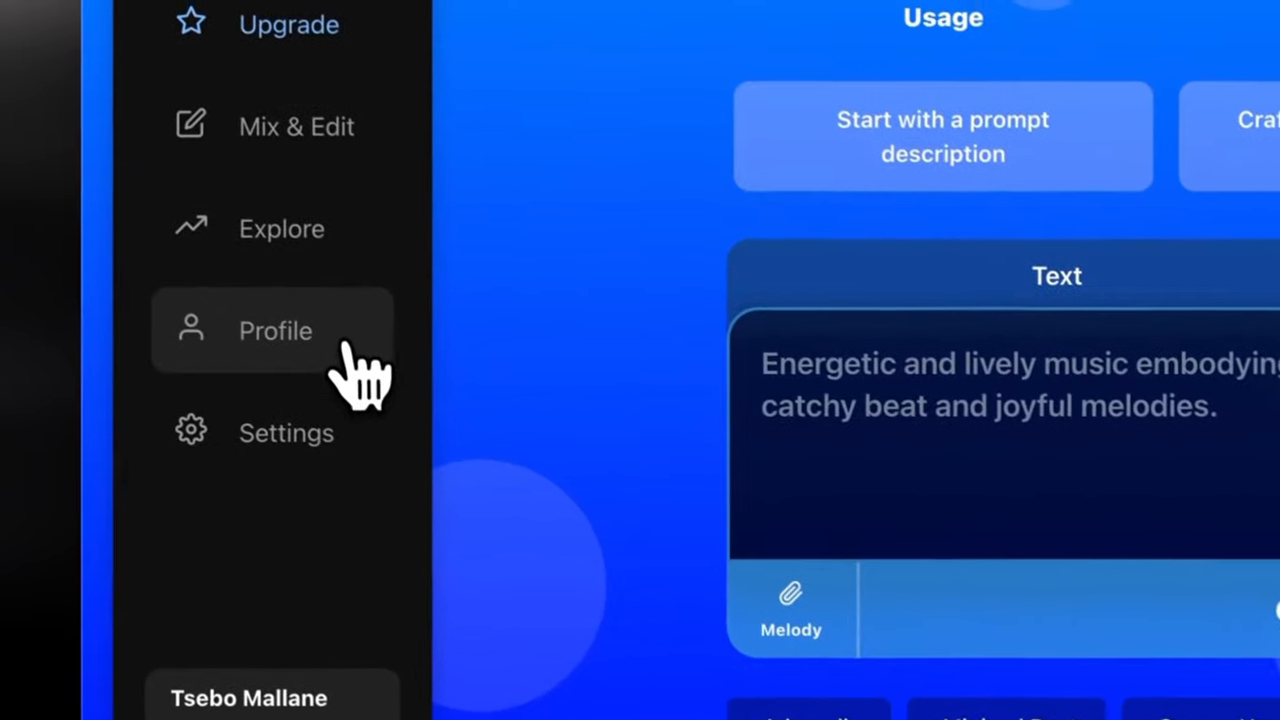
click(275, 331)
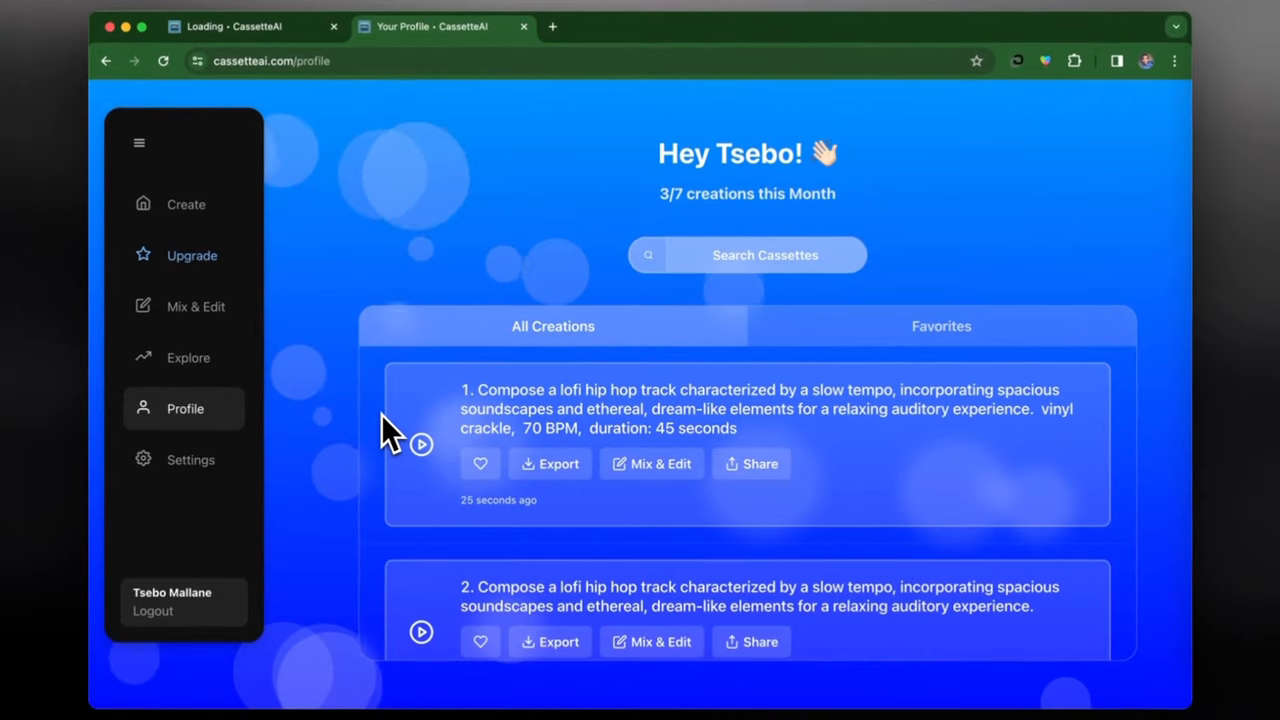
click(188, 357)
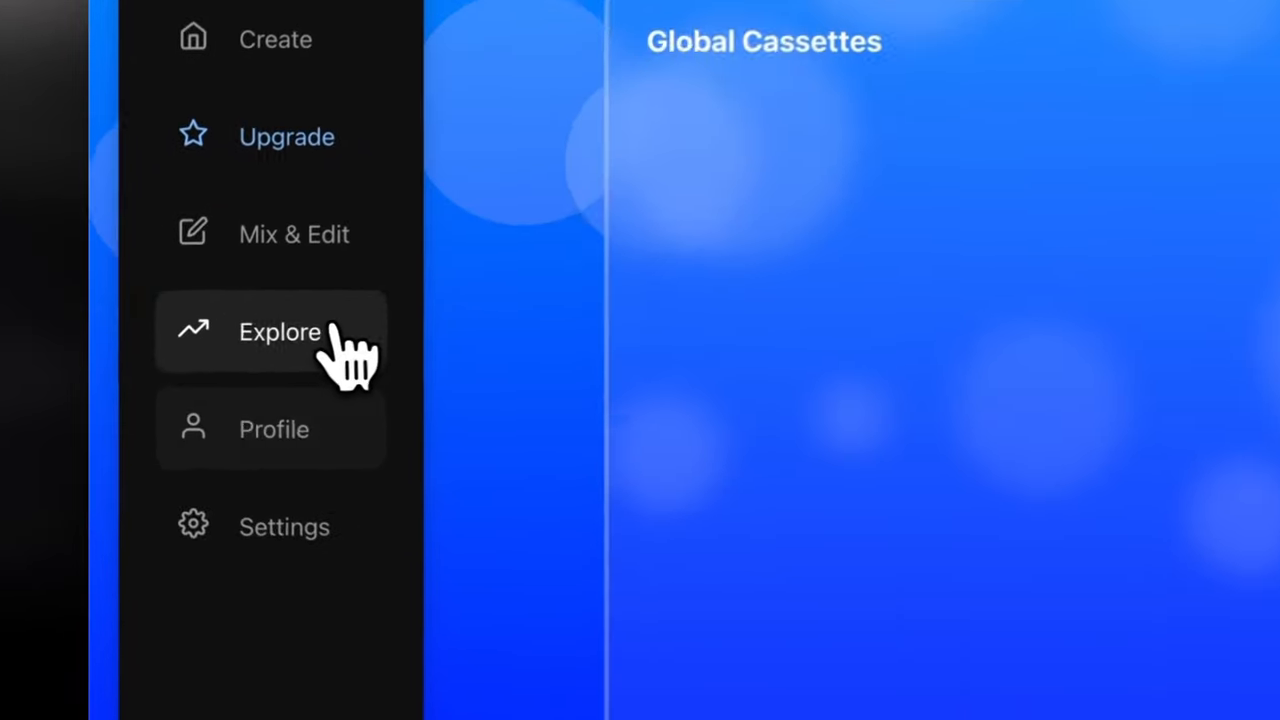
Scroll through the Global Cassettes community cards, then return to the creation dashboard
click(280, 331)
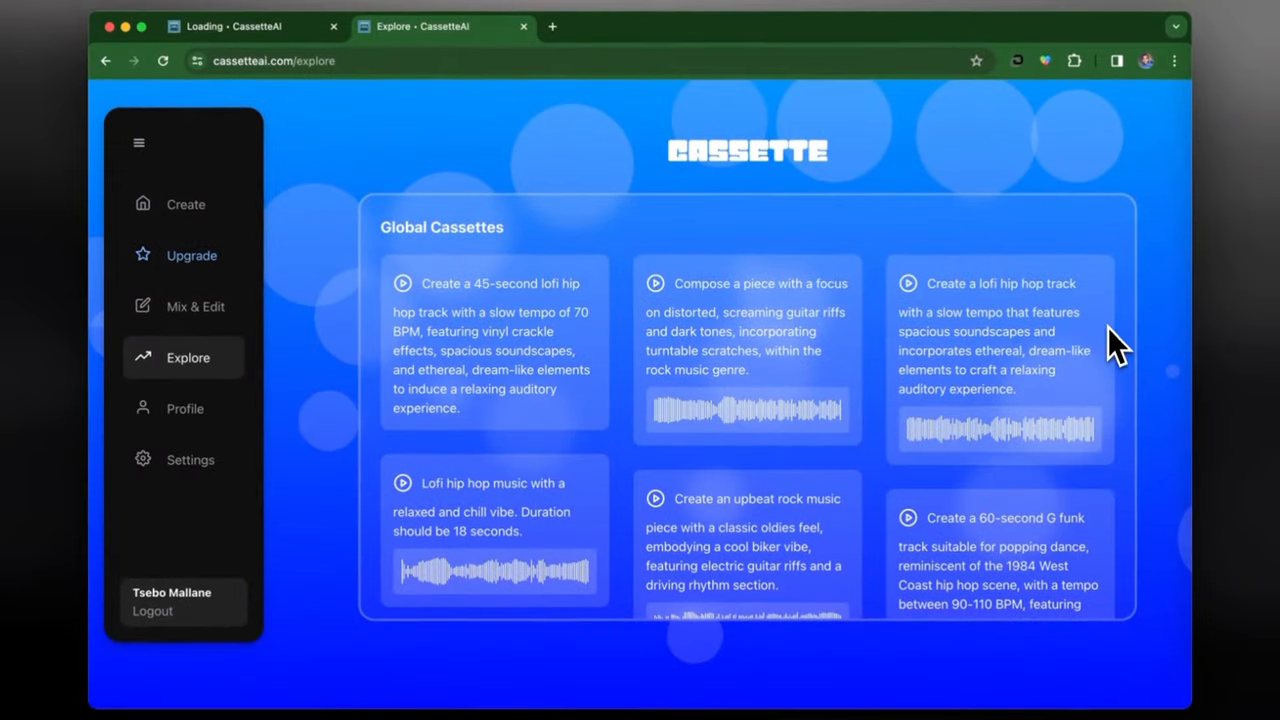
scroll(down, 3)
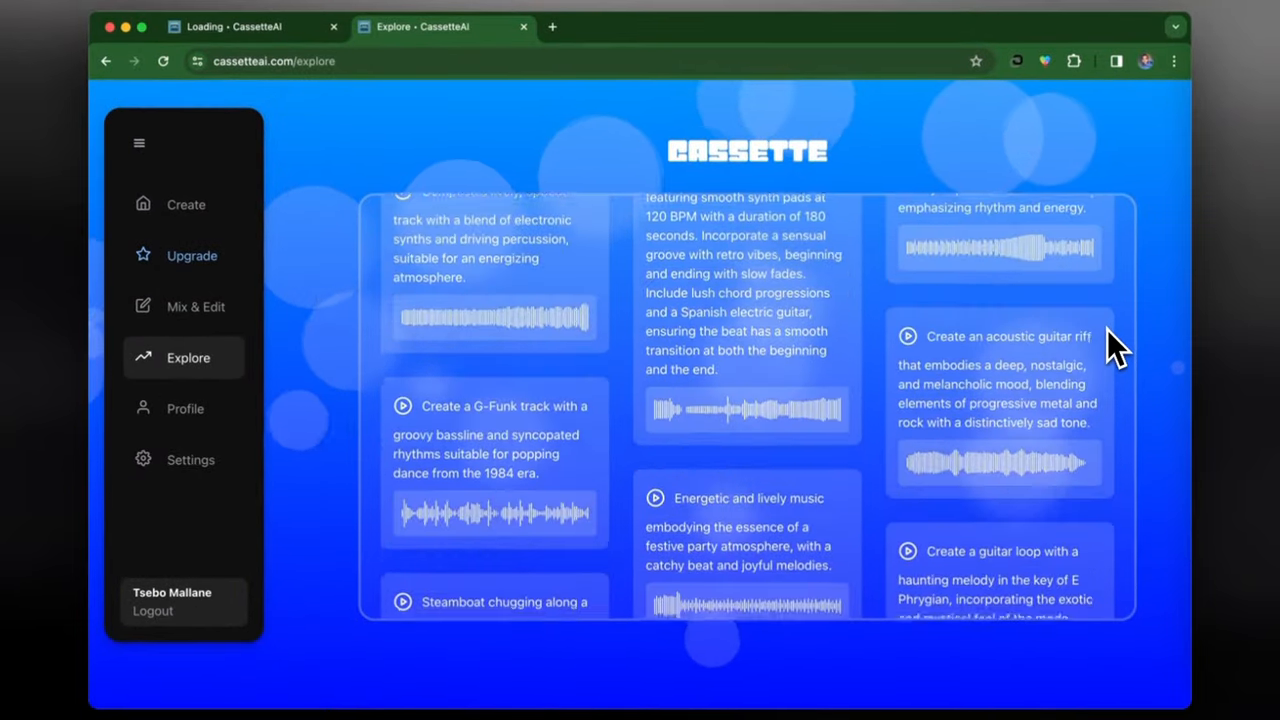
scroll(down, 3)
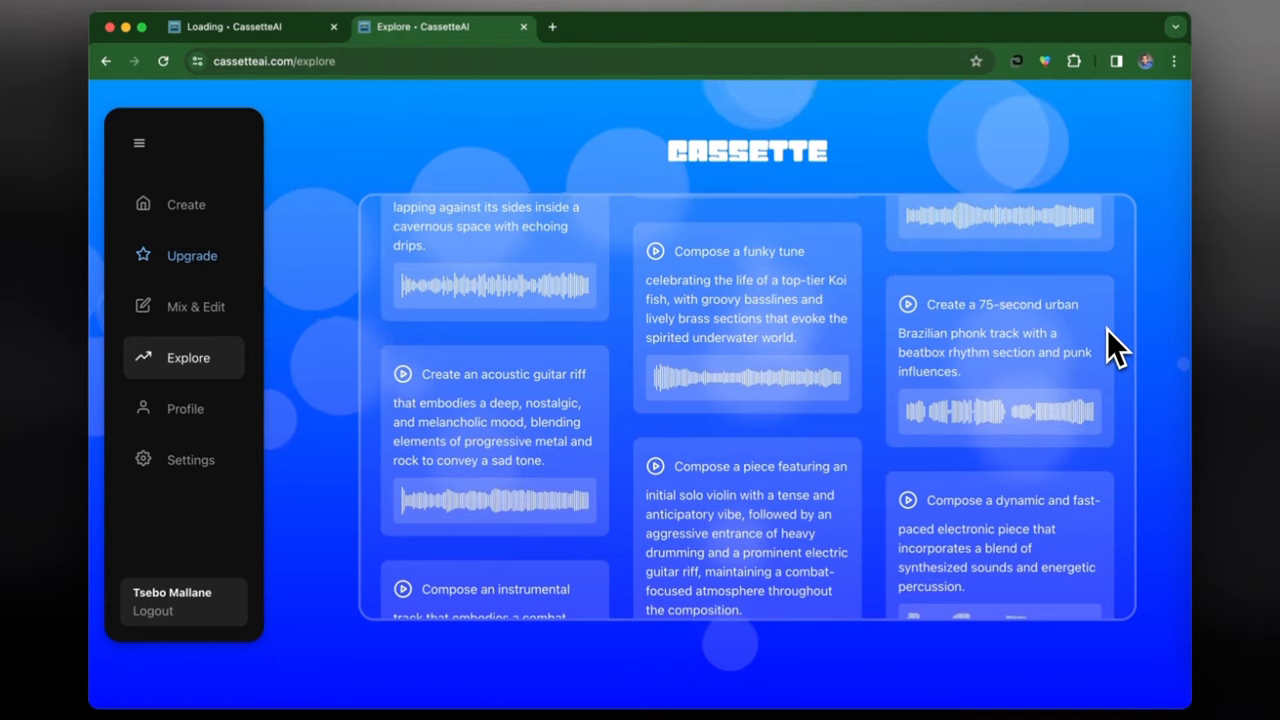
scroll(up, 3)
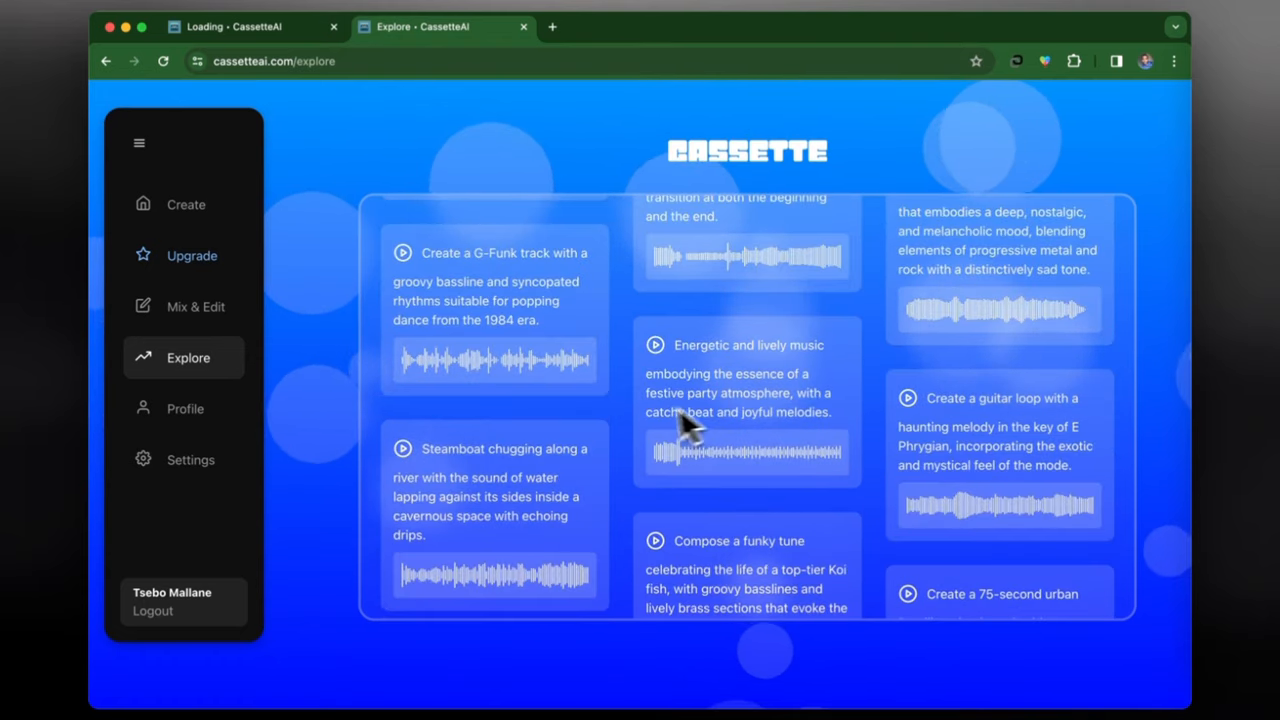
click(185, 204)
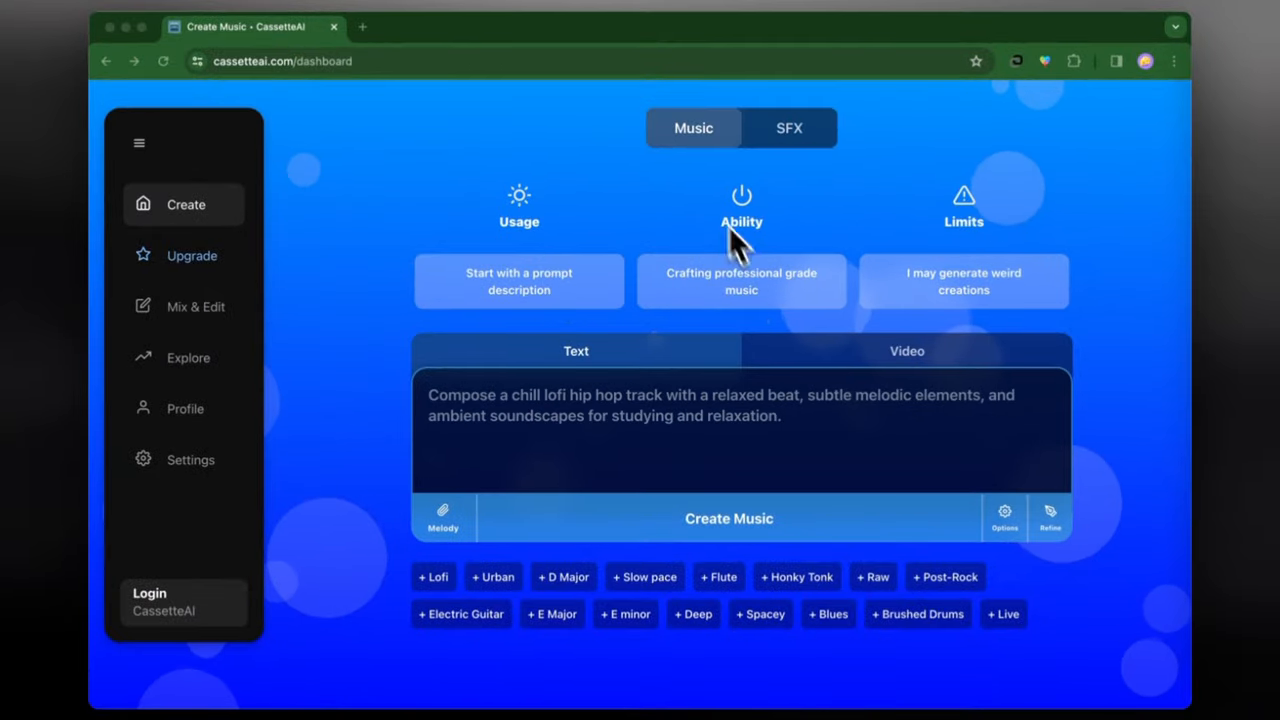
mouse_move(745, 325)
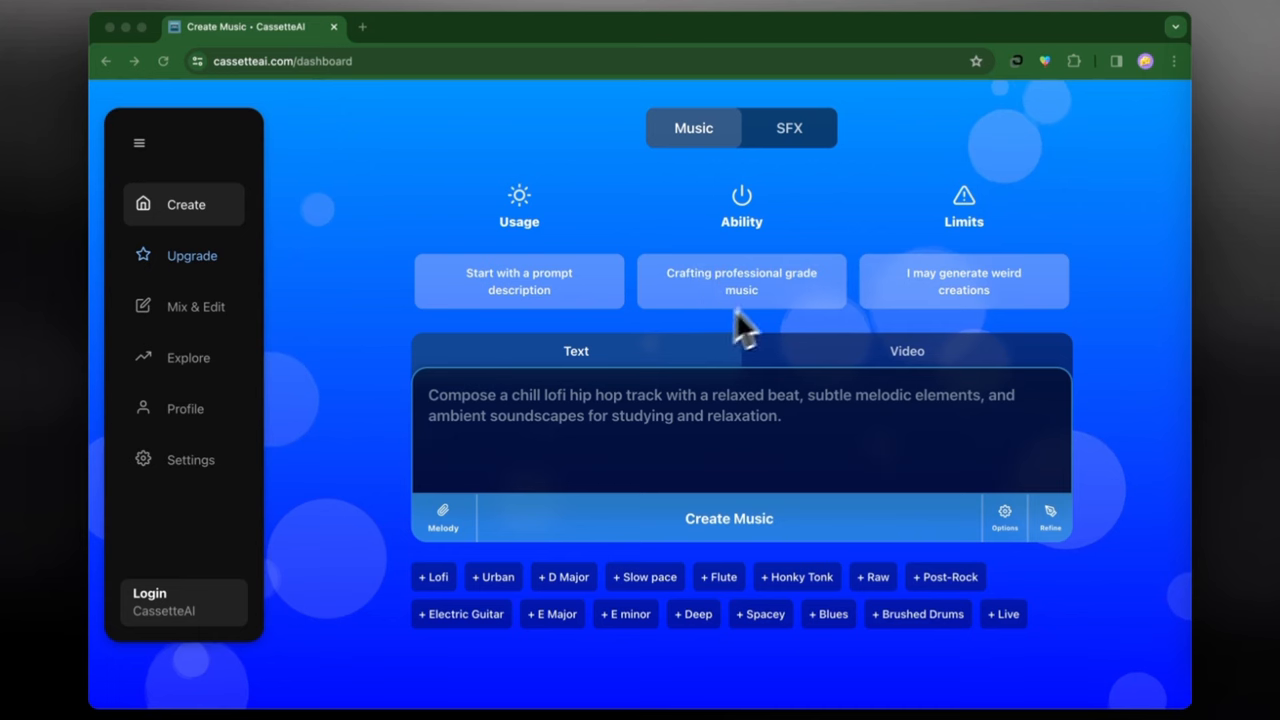
mouse_move(985, 230)
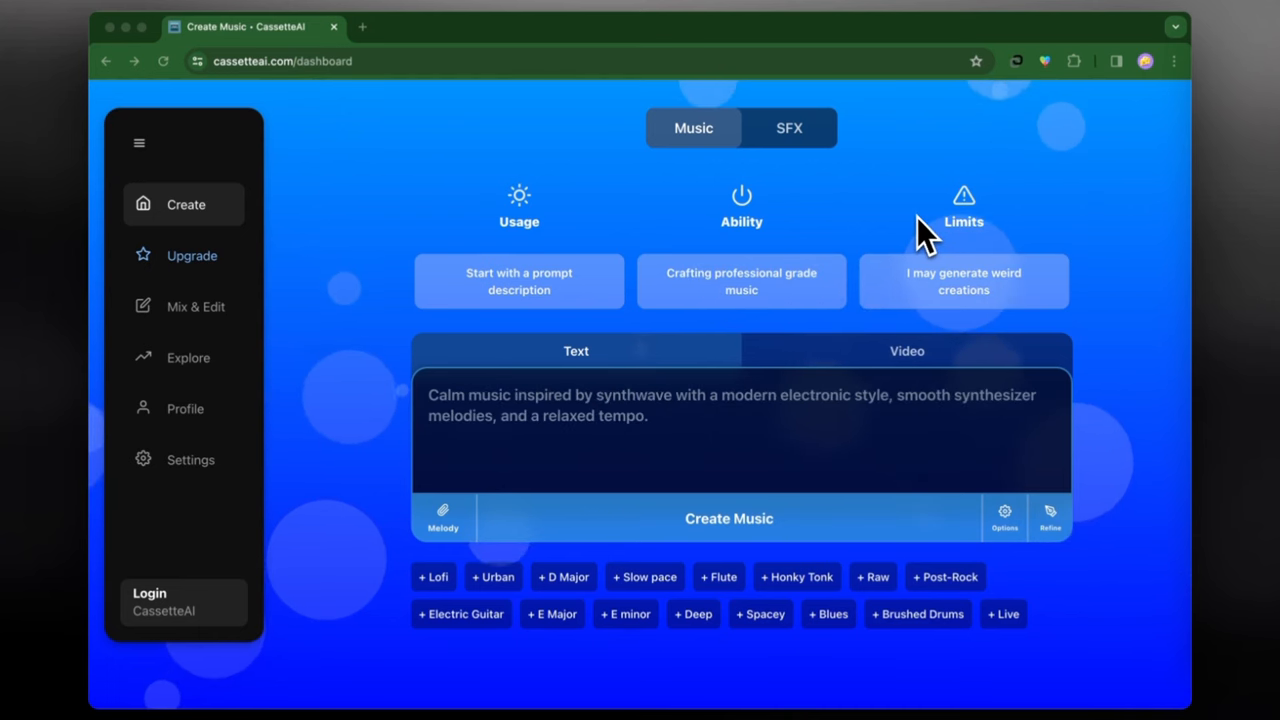
mouse_move(945, 290)
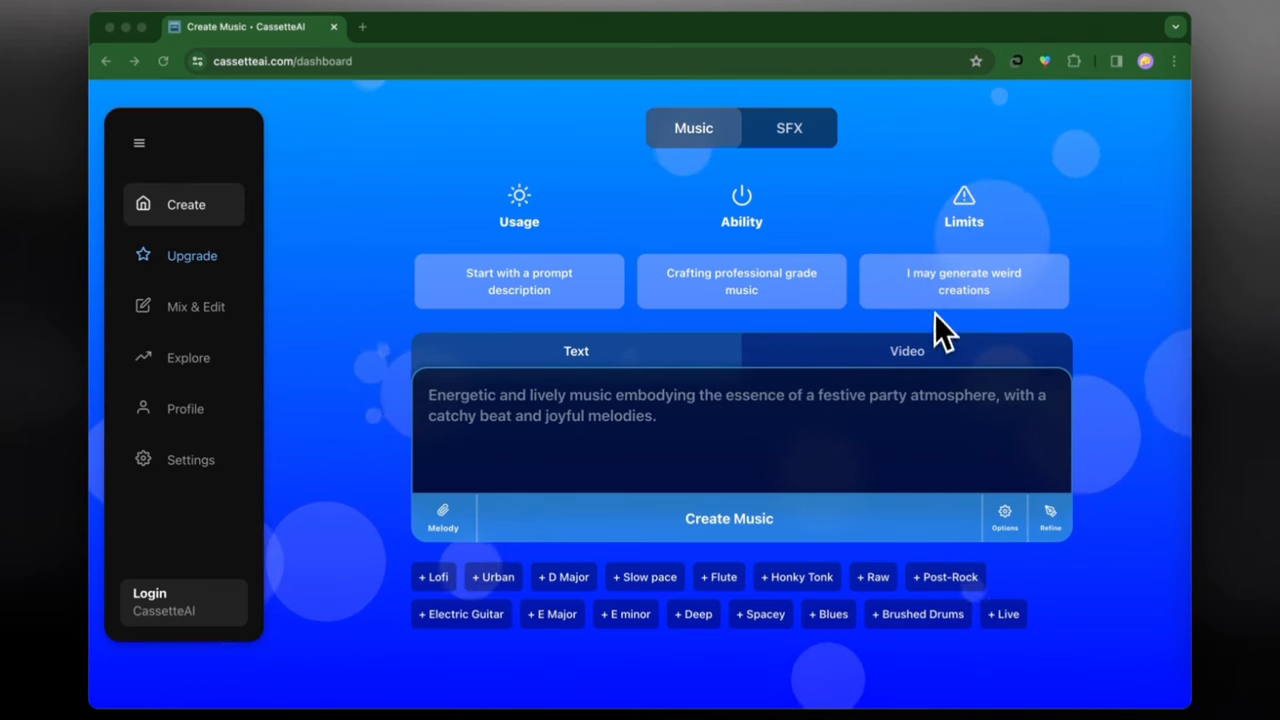
mouse_move(950, 305)
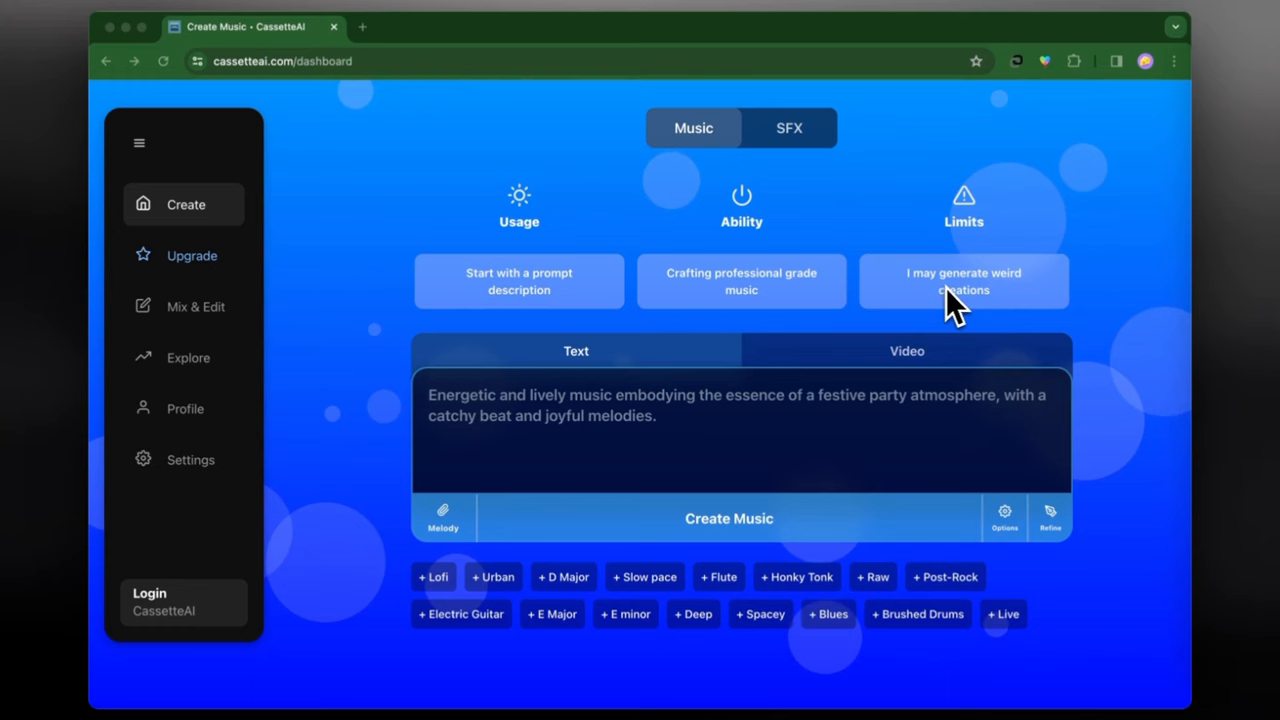
mouse_move(985, 330)
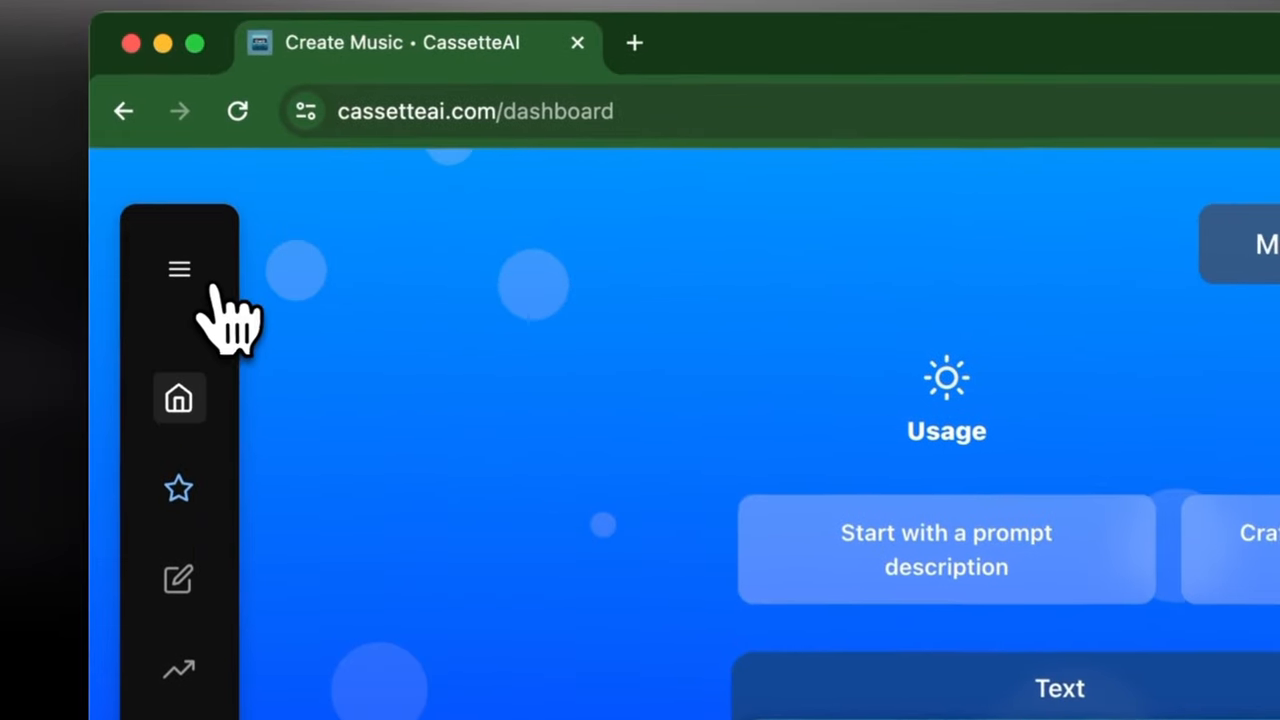
click(179, 269)
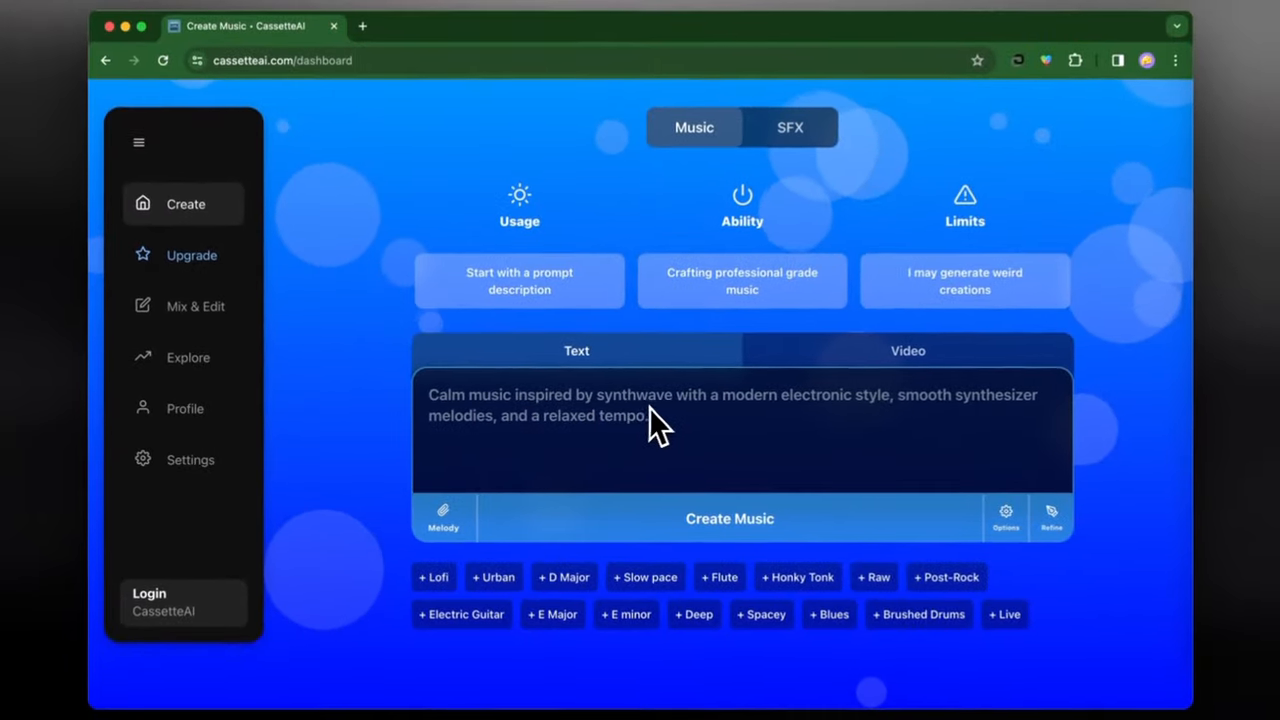
mouse_move(895, 405)
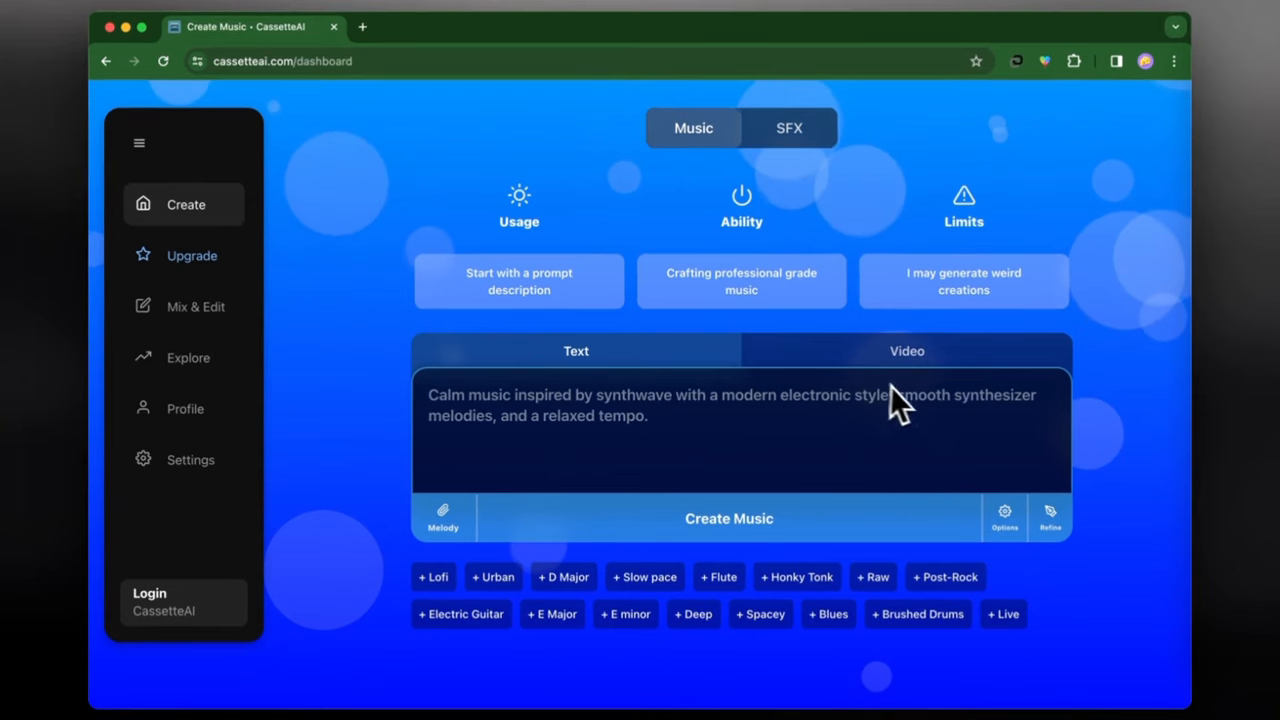